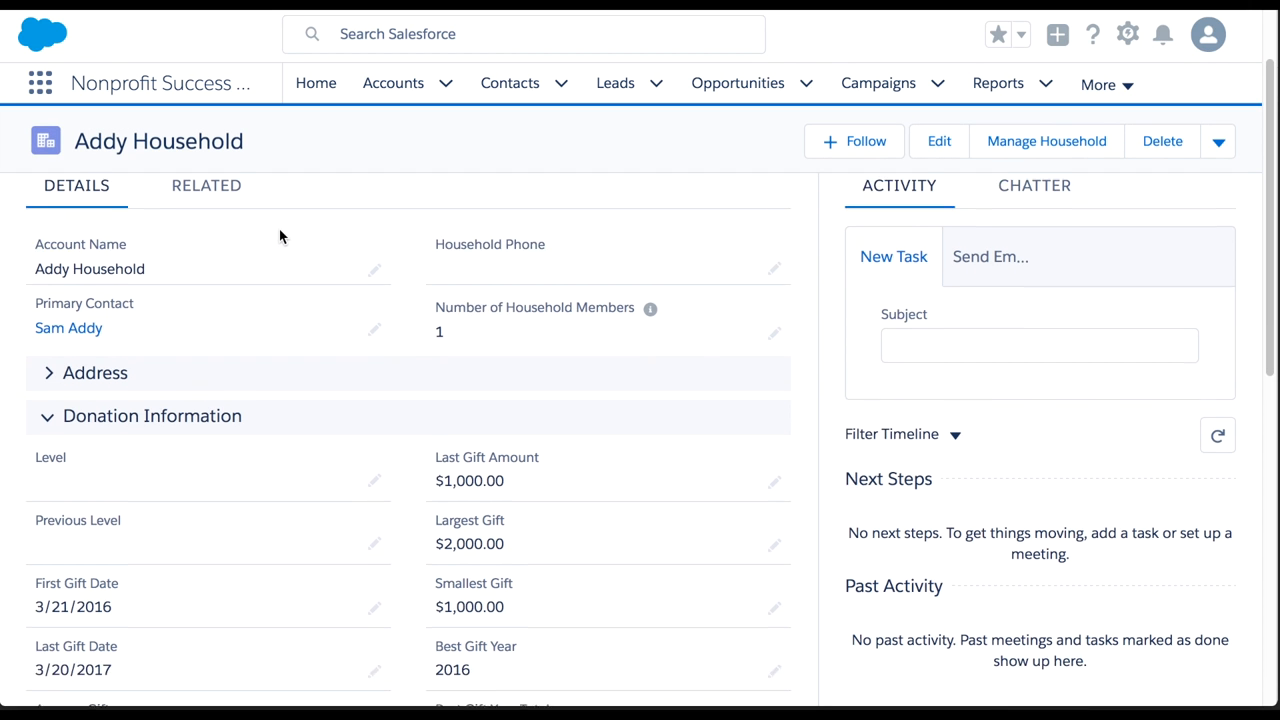
- Find 'levels' from the App Launcher and show the empty Levels list
scroll(down, 3)
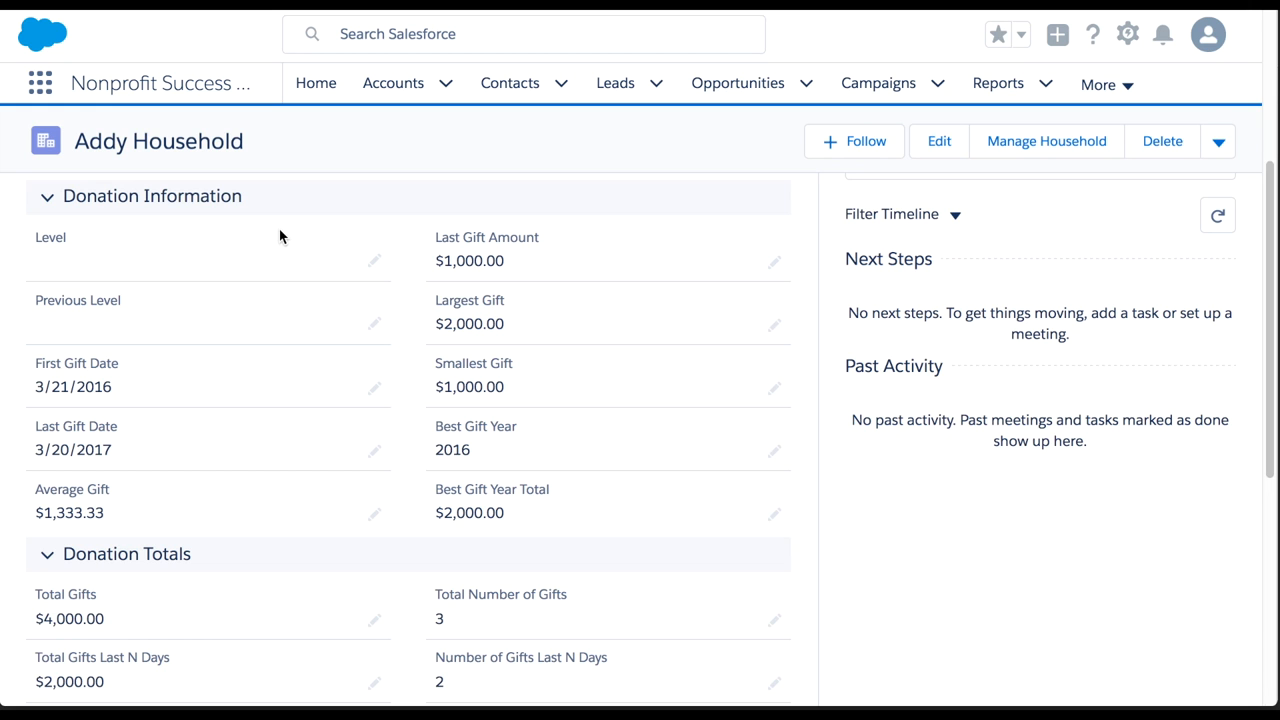
mouse_move(40, 84)
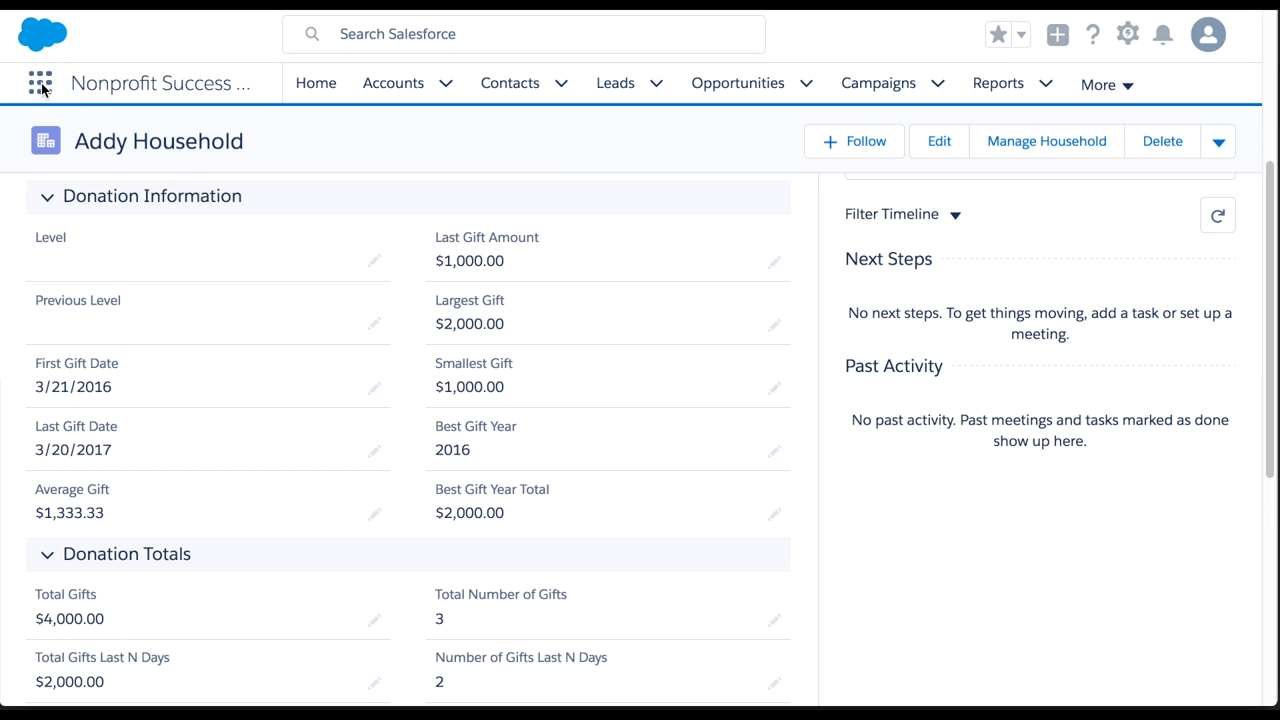
click(40, 82)
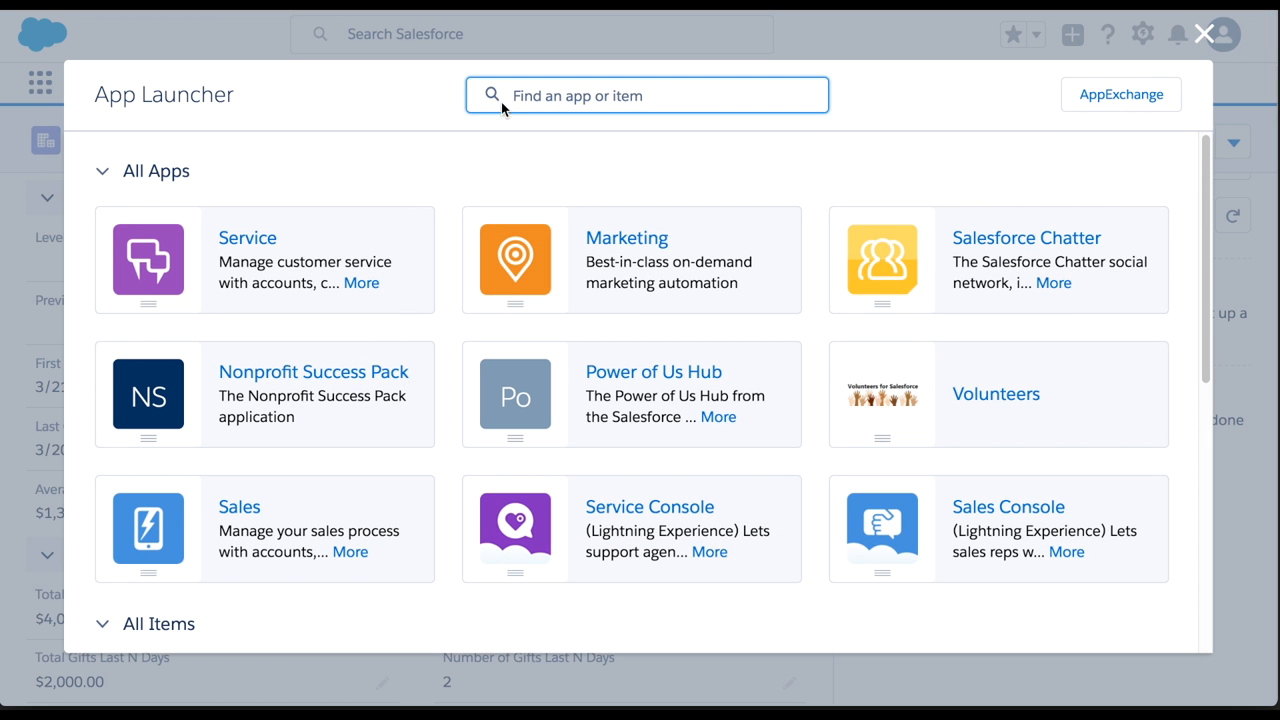
text(levels)
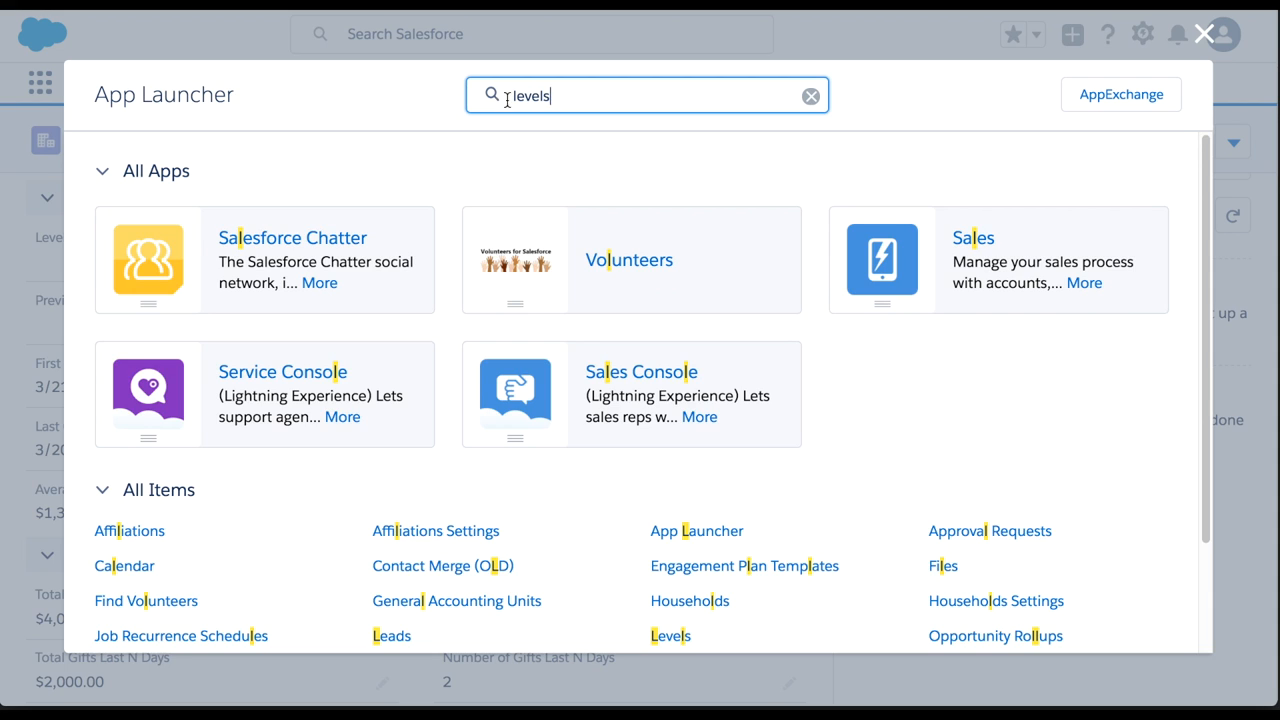
click(670, 636)
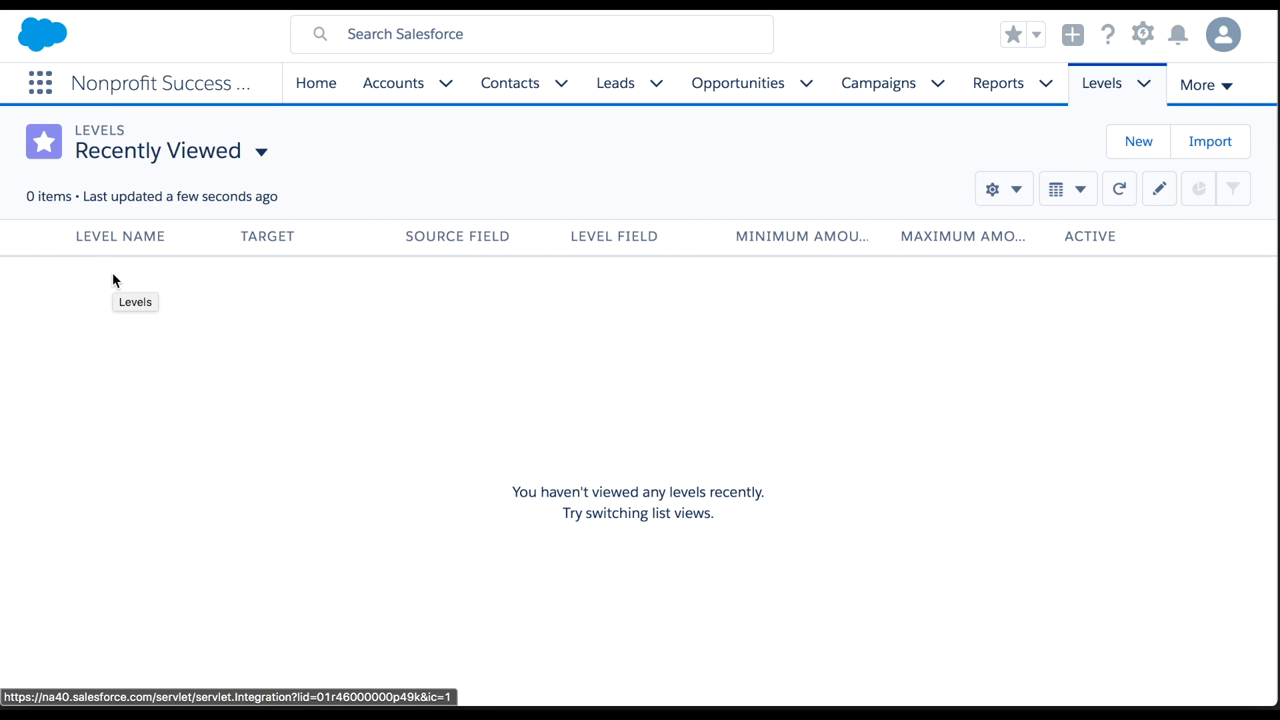
mouse_move(1138, 140)
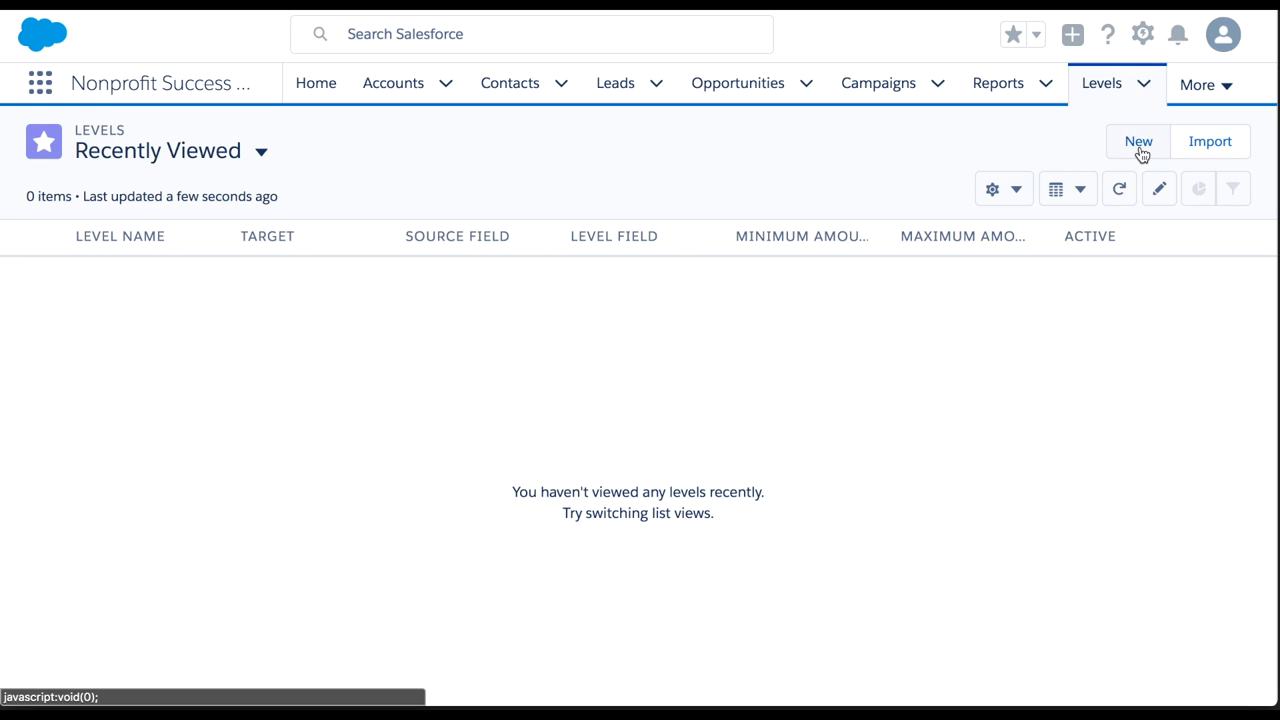
- Create a new level named Bronze targeting Accounts with Total Gifts as the source field
click(1138, 140)
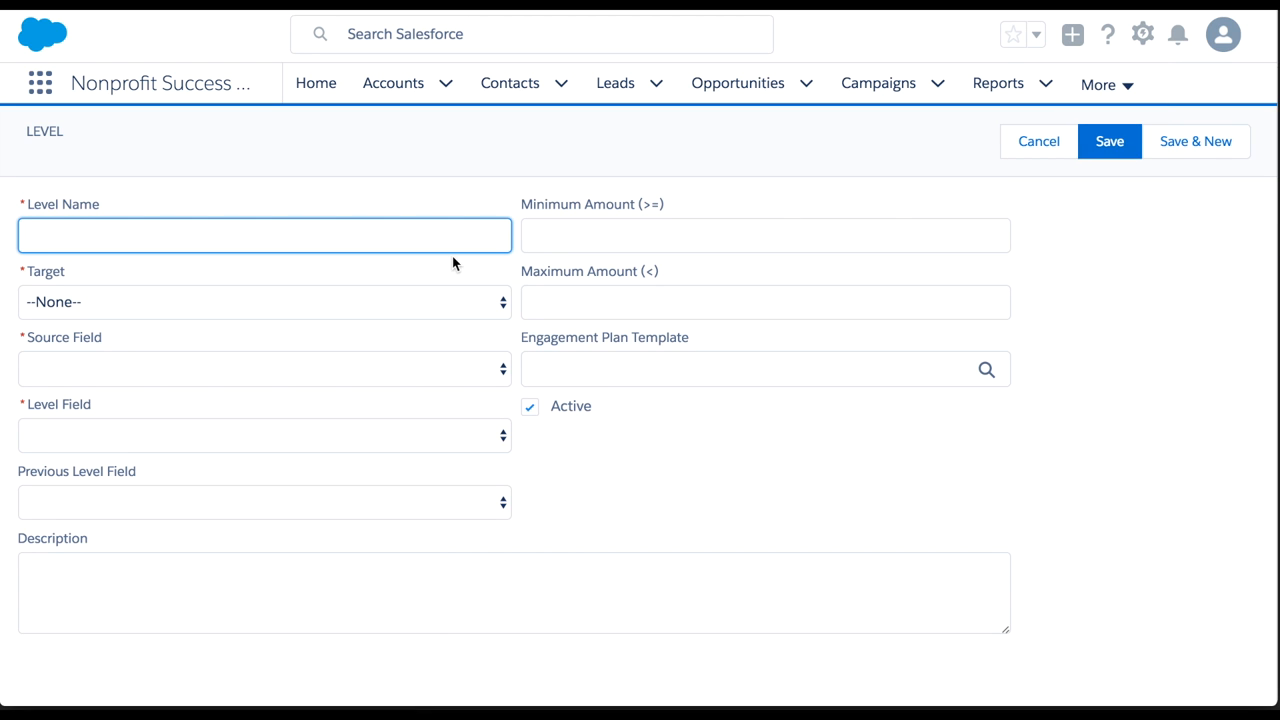
text(Bronze)
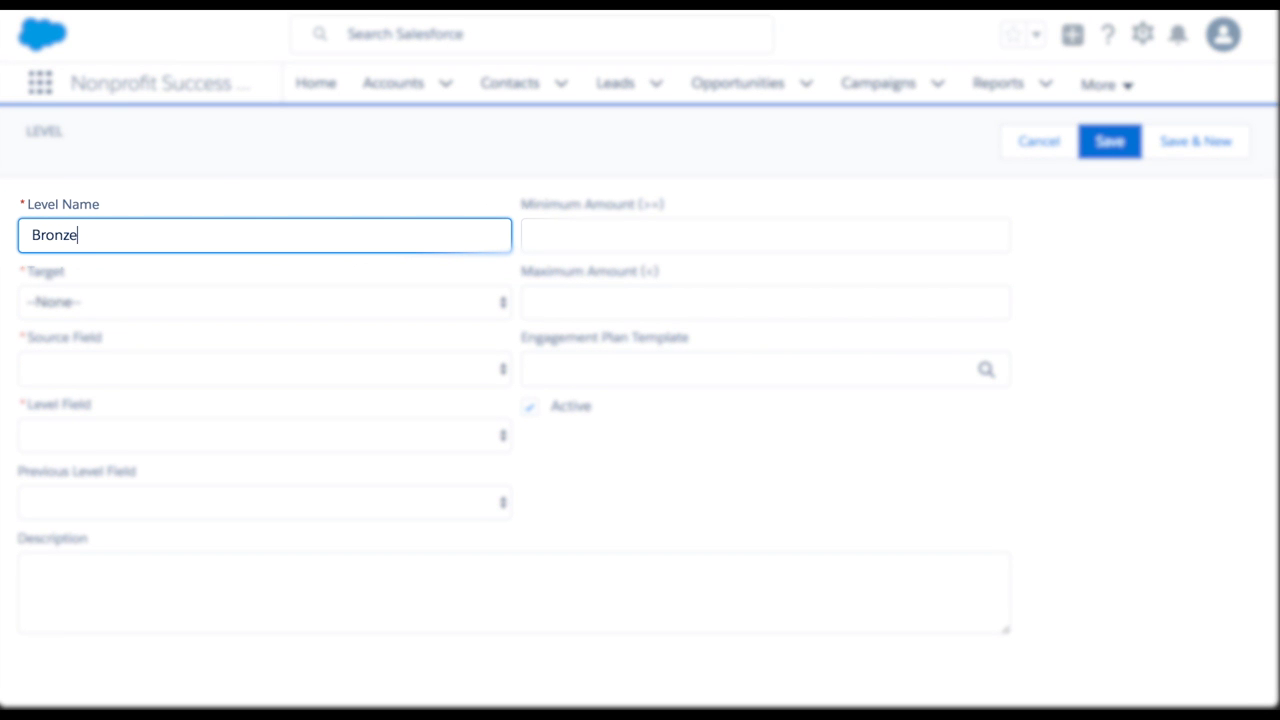
click(264, 302)
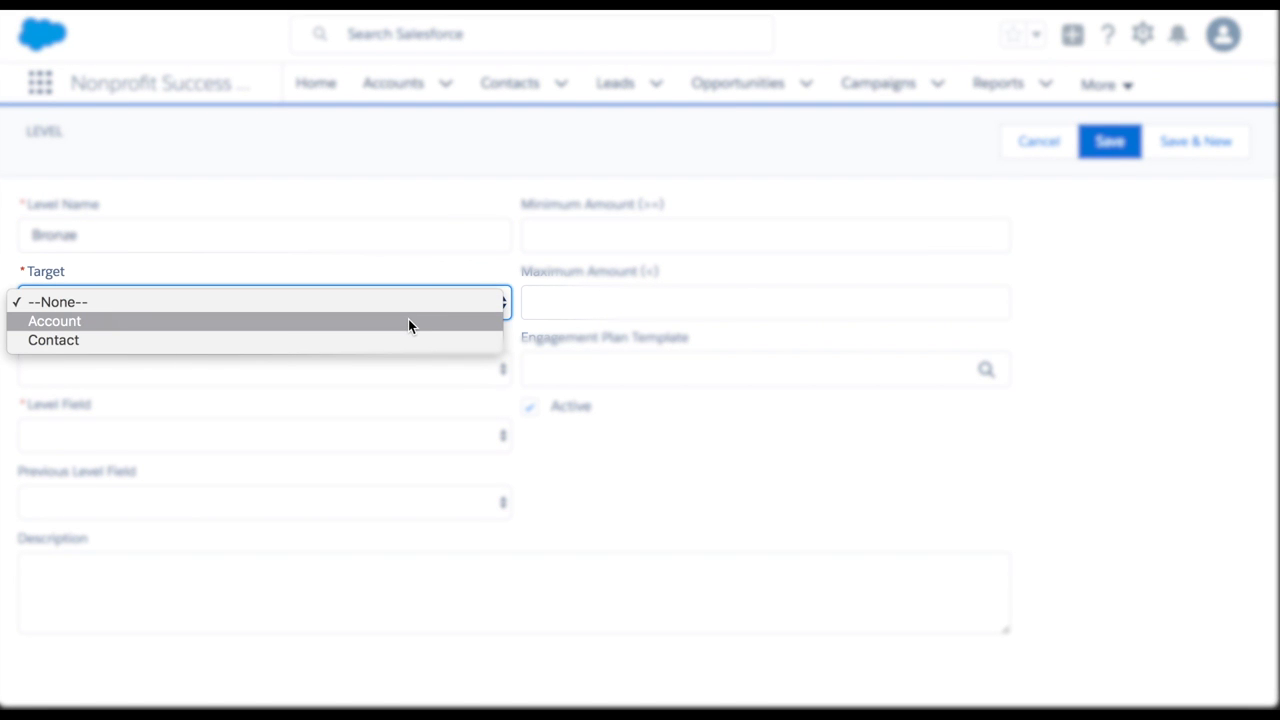
click(54, 320)
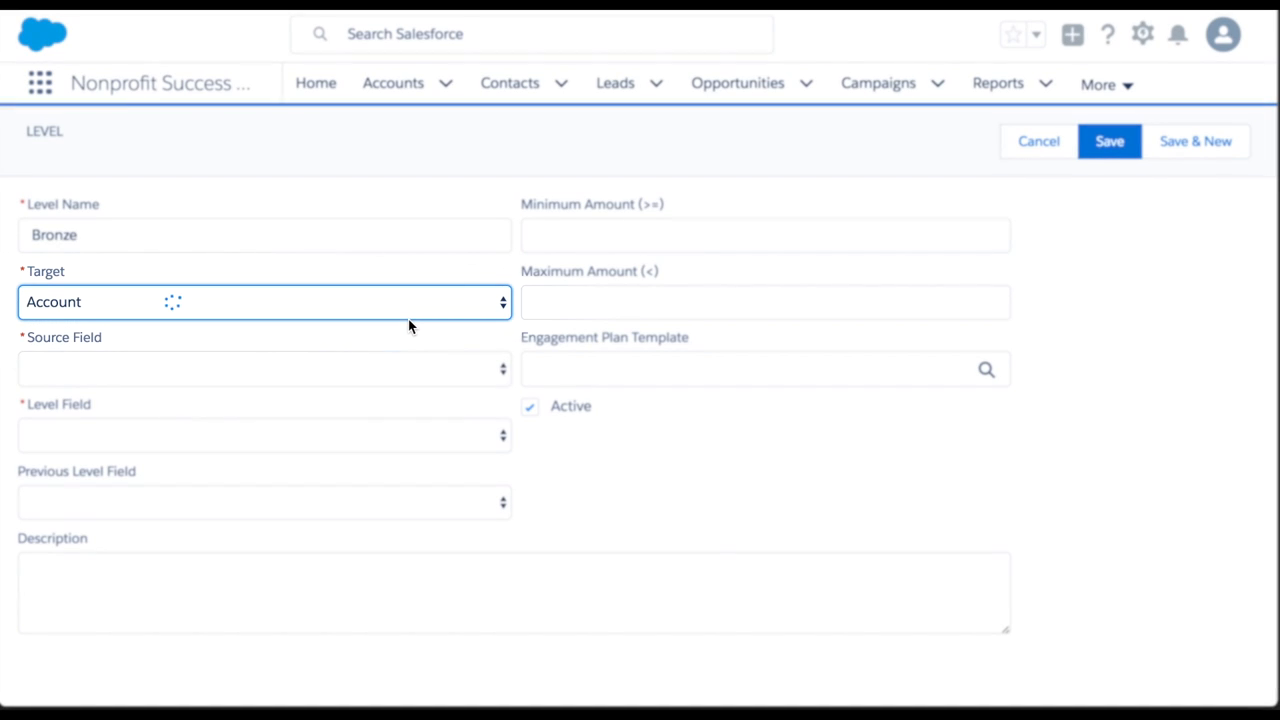
click(264, 368)
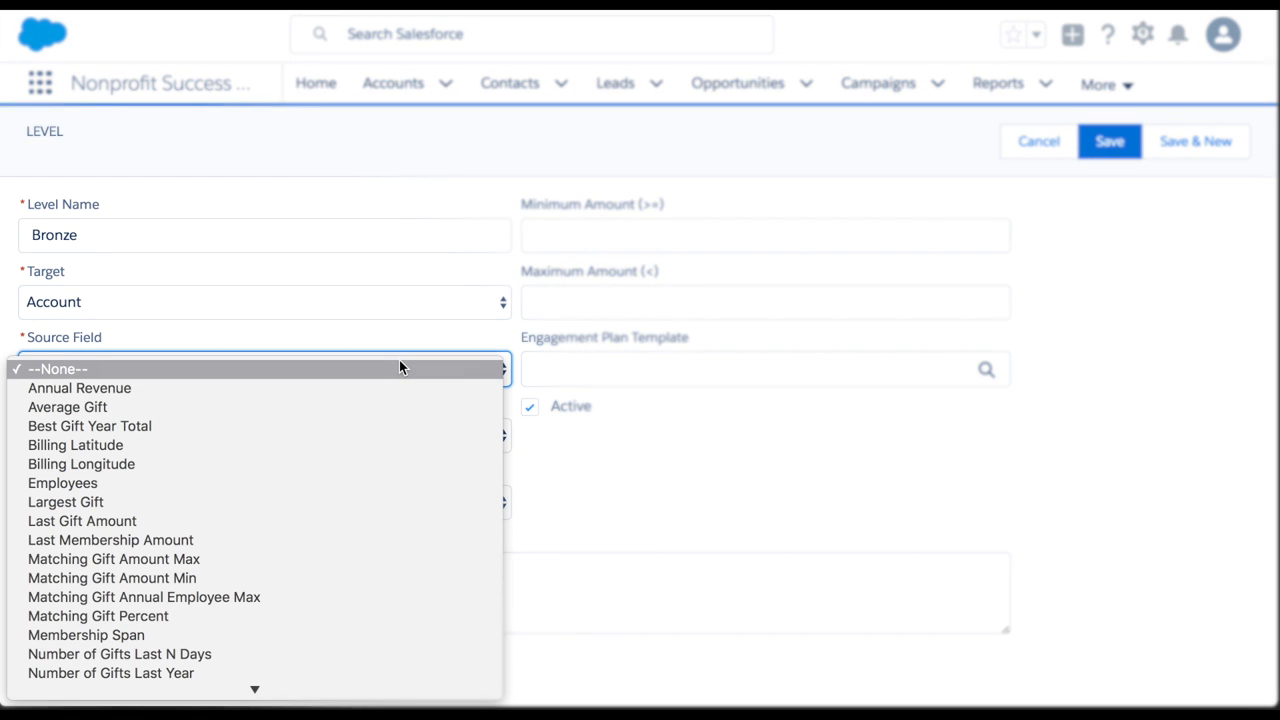
scroll(down, 3)
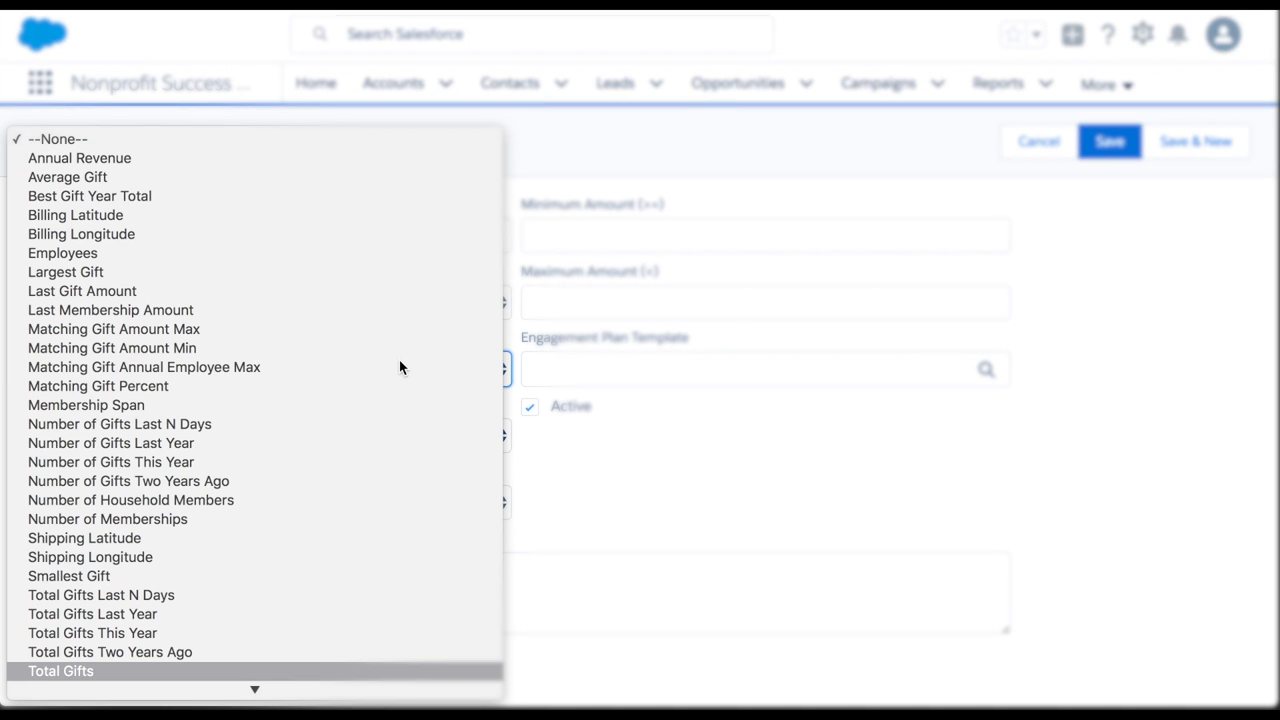
click(60, 672)
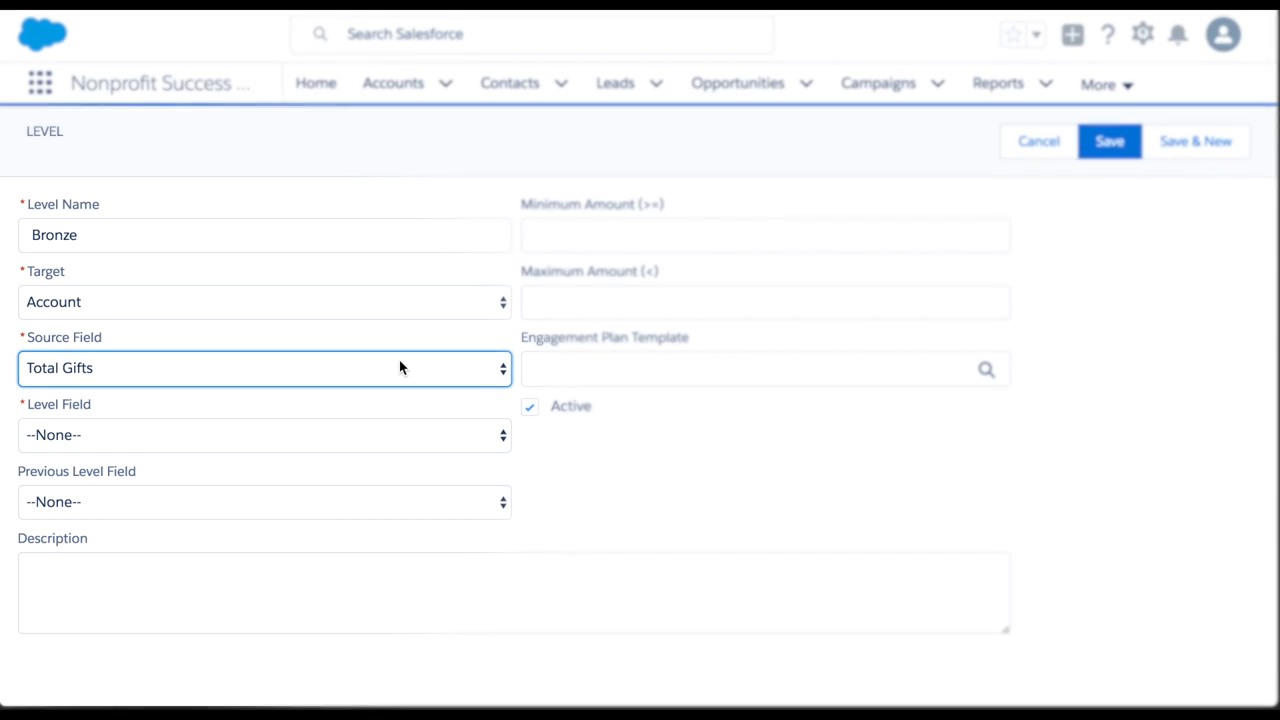
- Store the prior level in Previous Level and set amounts 0 minimum to 1000 maximum
click(264, 434)
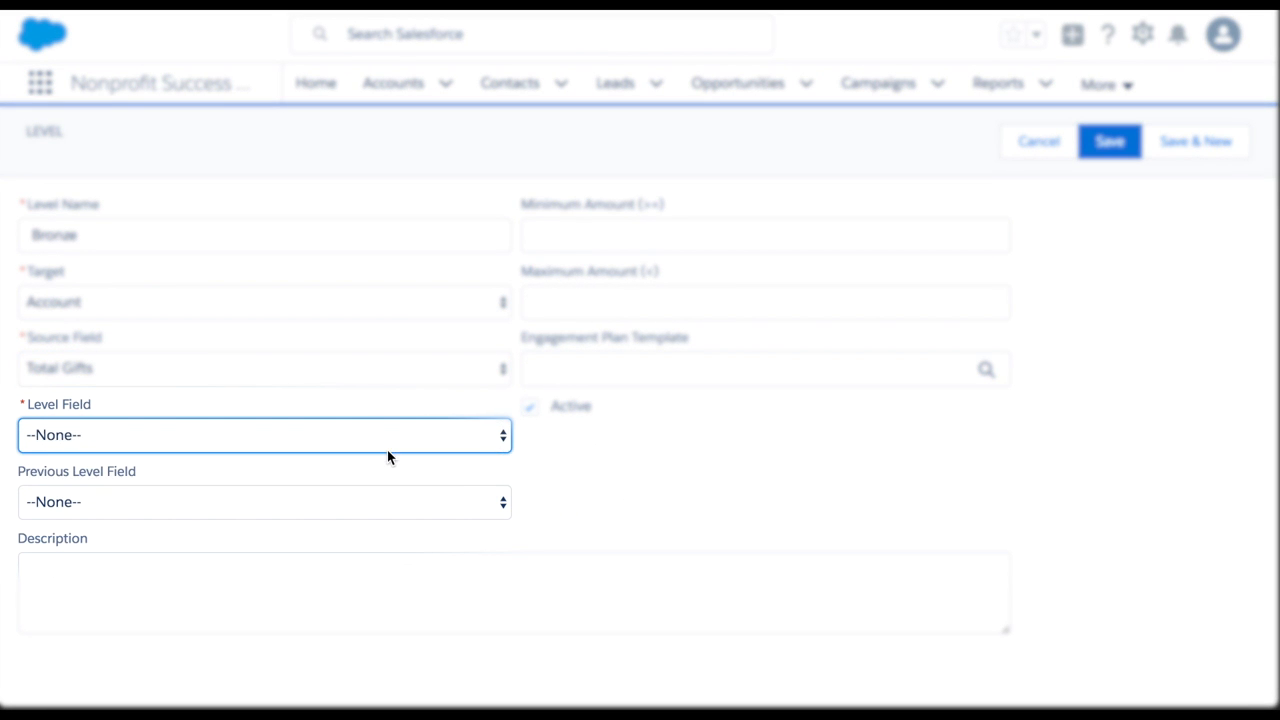
click(264, 500)
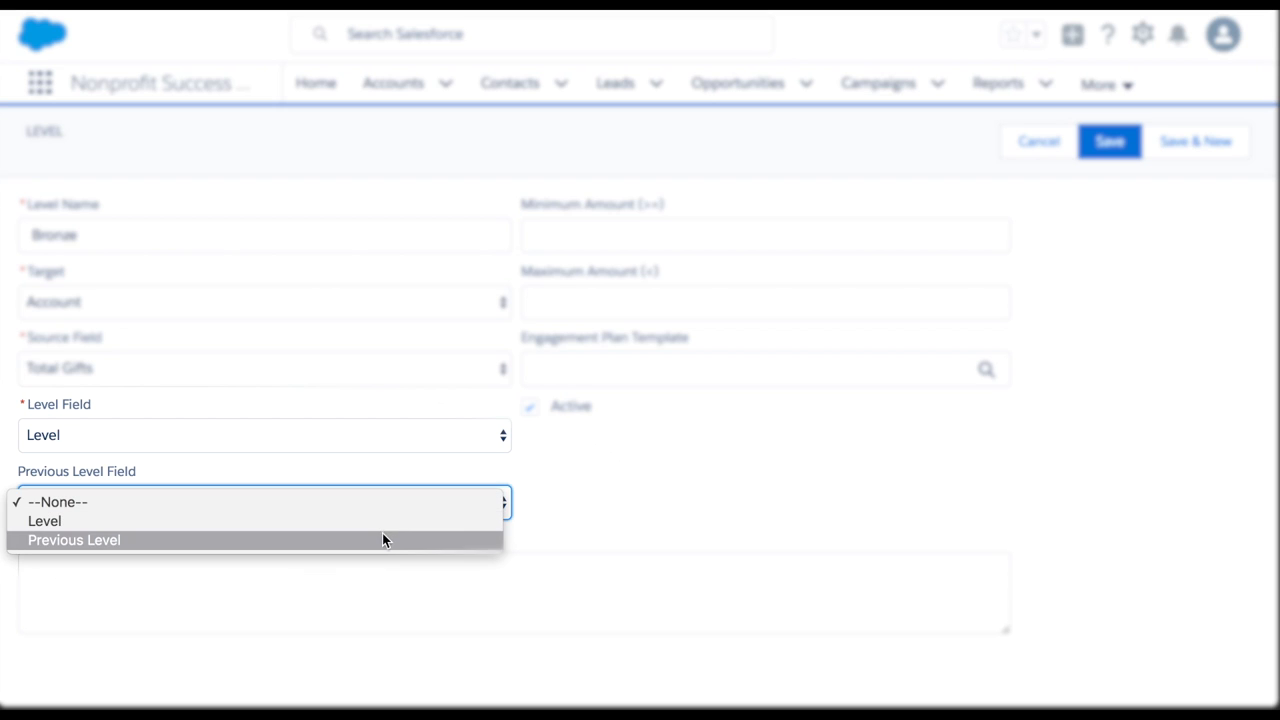
click(74, 540)
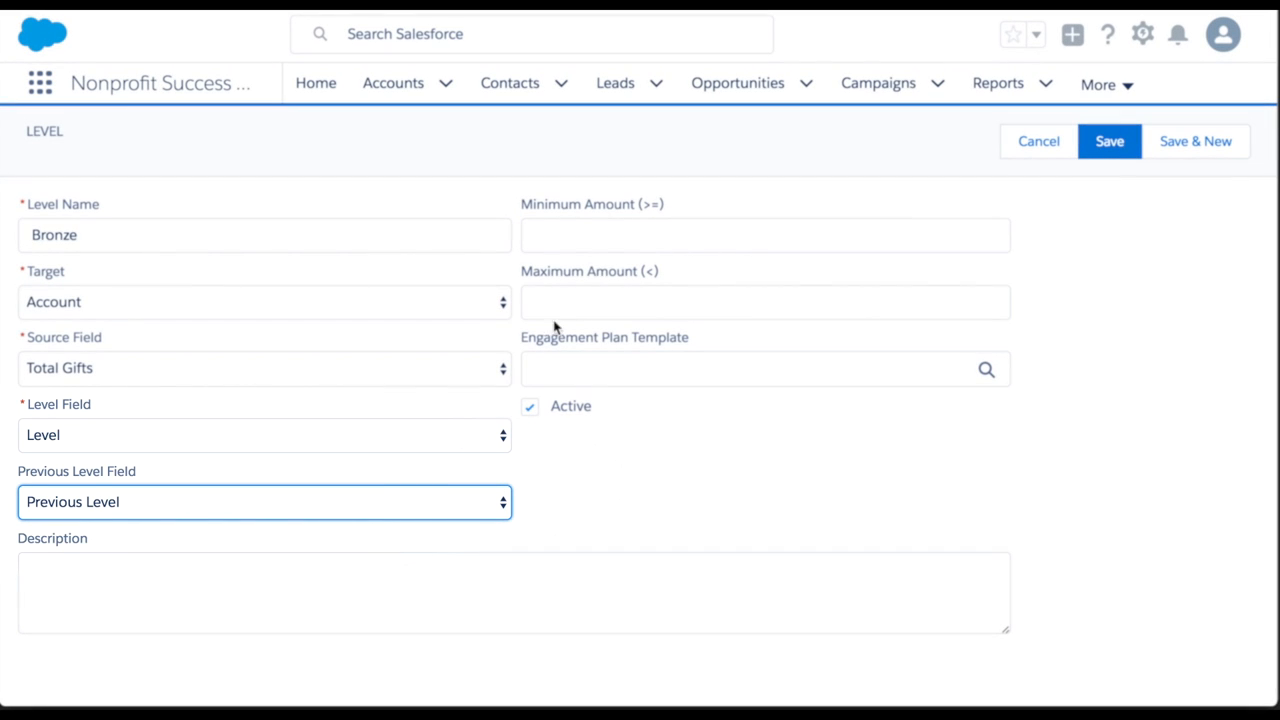
click(764, 236)
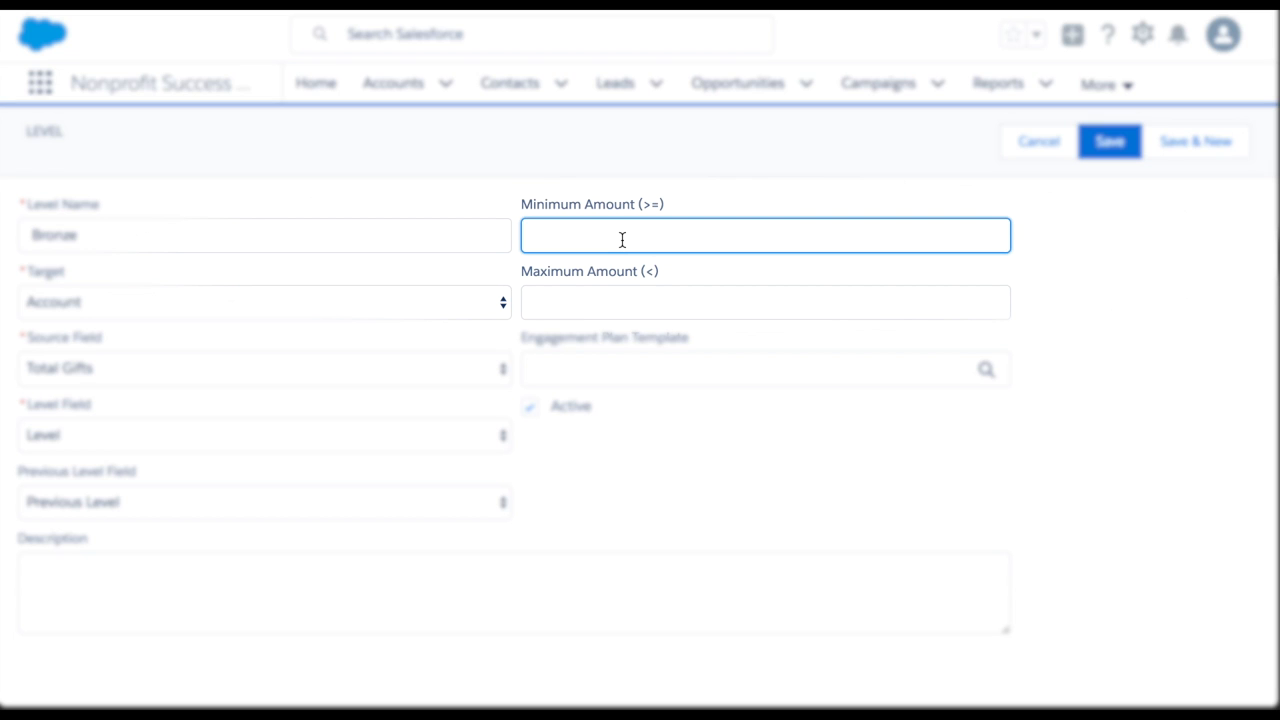
click(764, 236)
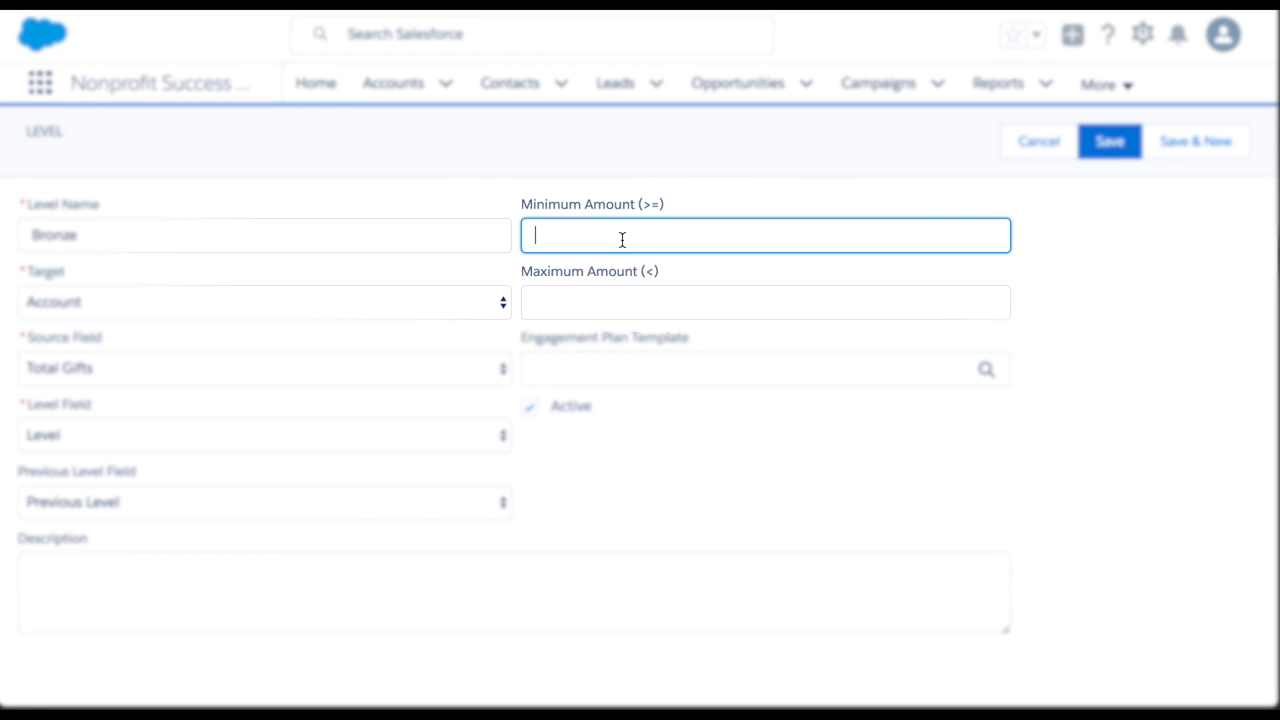
text(0)
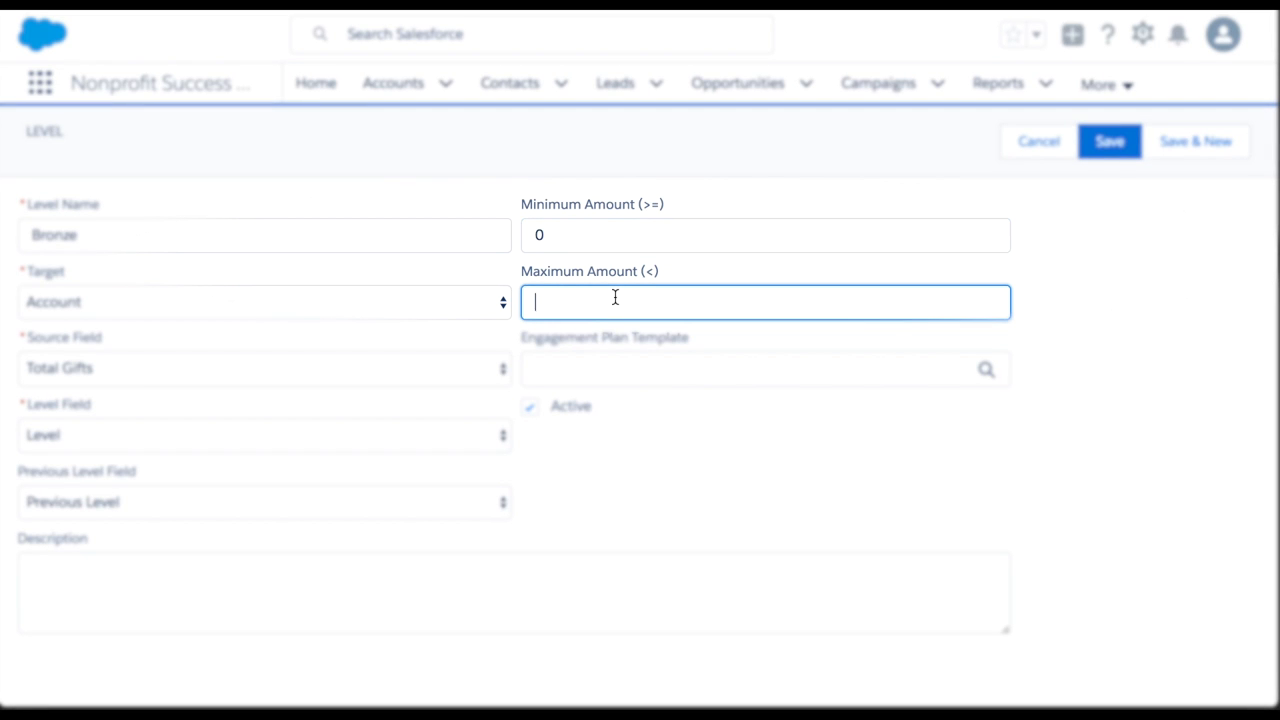
text(1000)
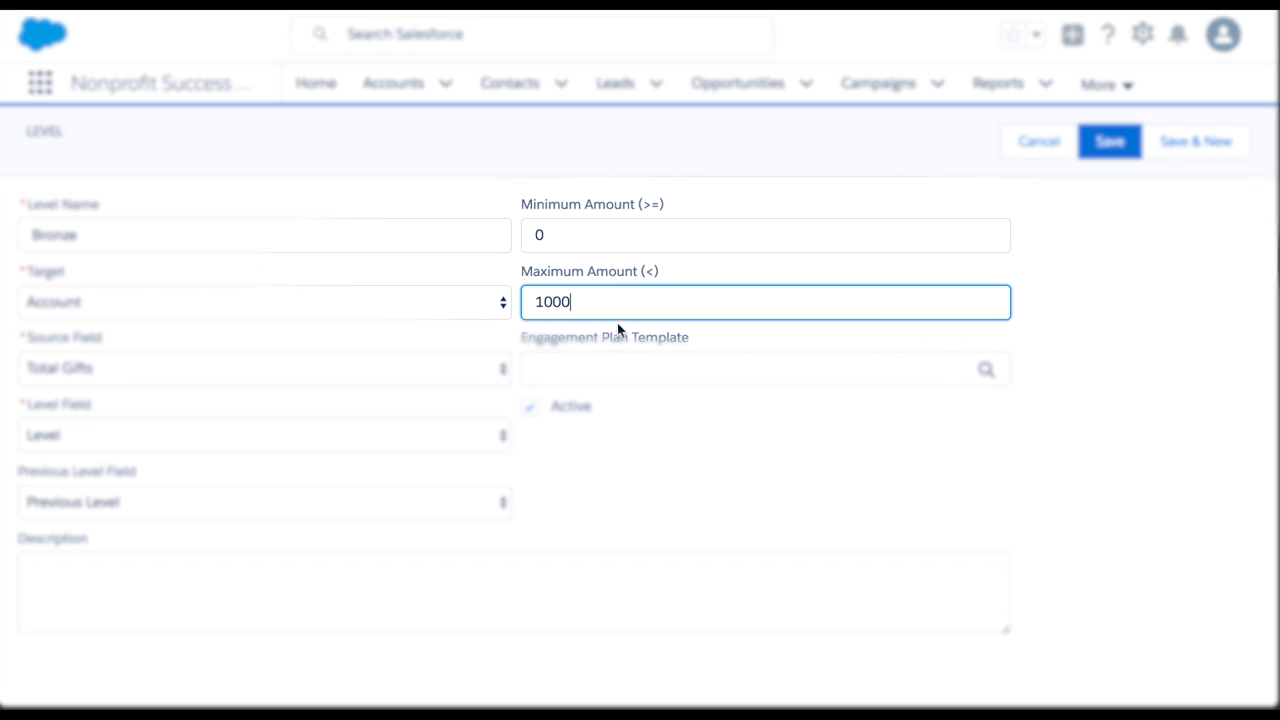
- Describe Bronze as an account that donated between $0 and $1000 in total gifts
click(764, 368)
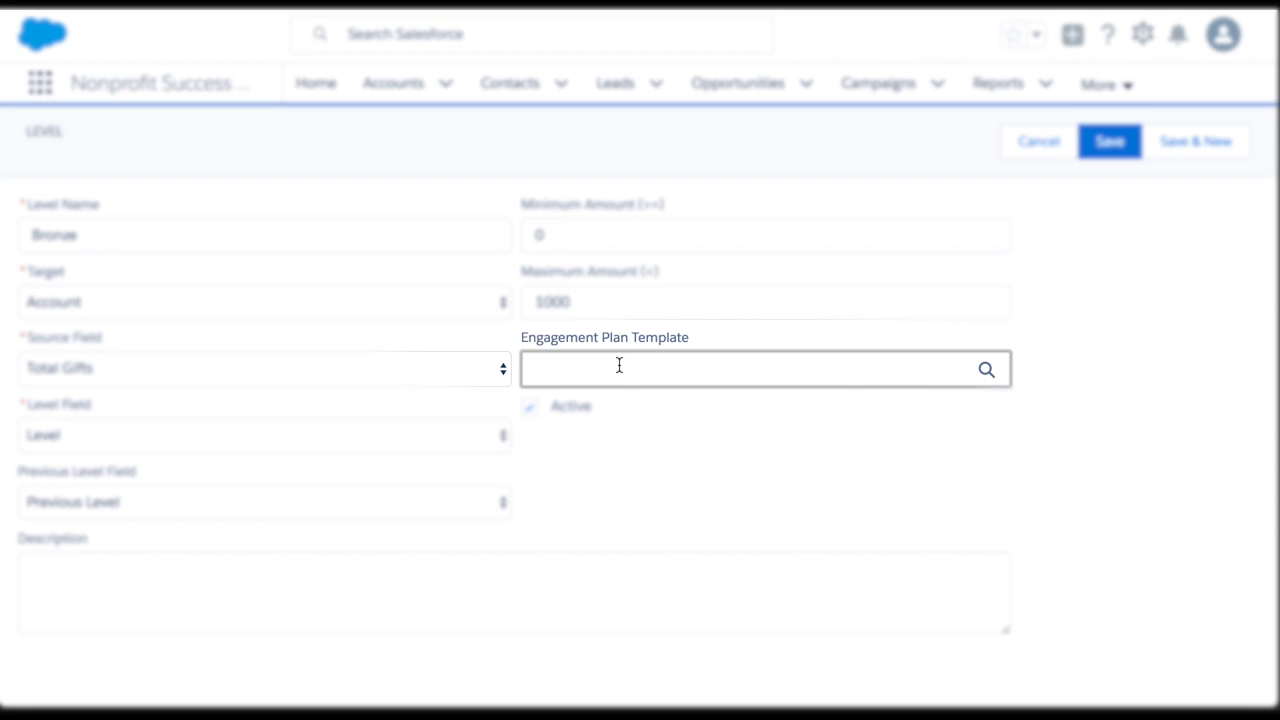
click(764, 368)
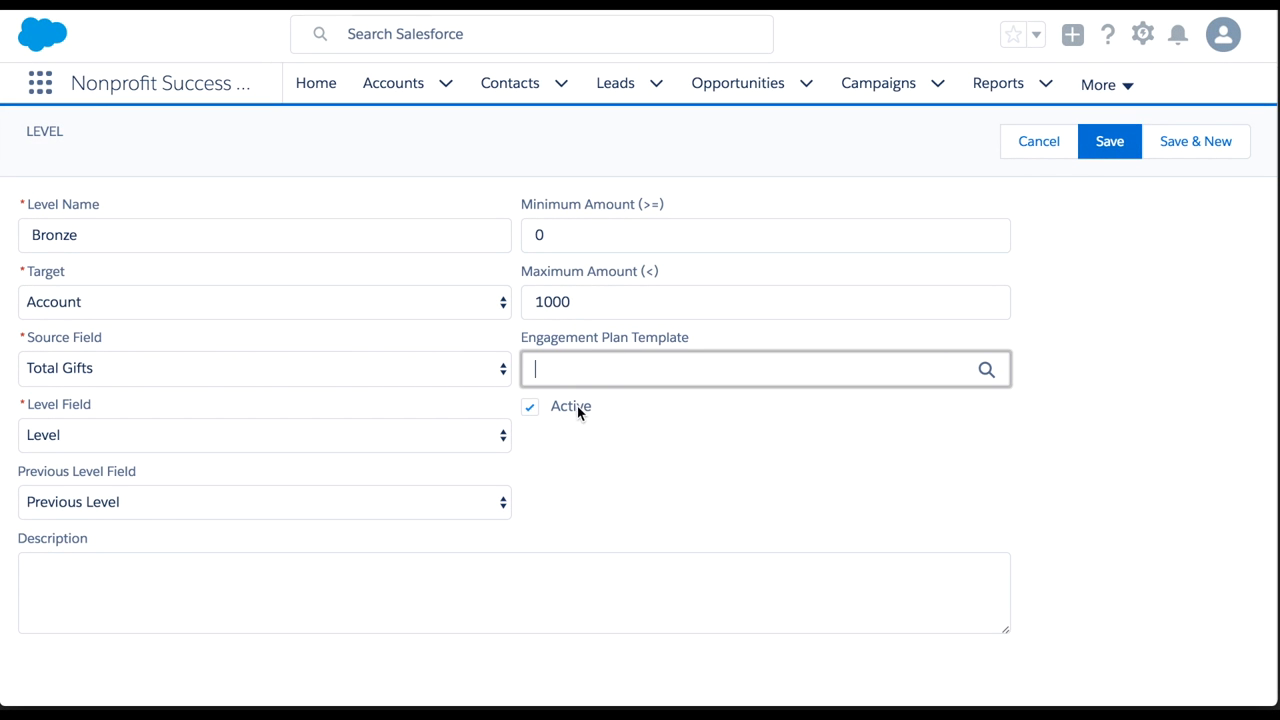
mouse_move(572, 424)
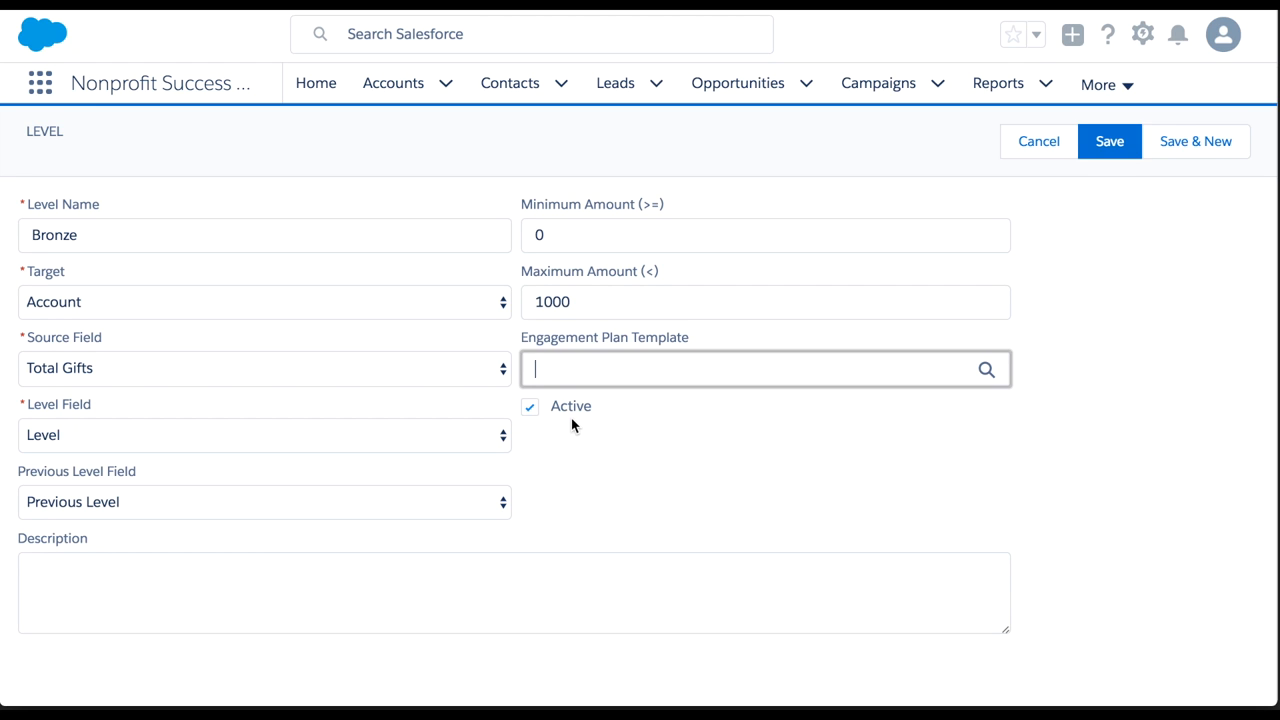
text(A bronze level account has donated between $0 and $1000 in total gifts.)
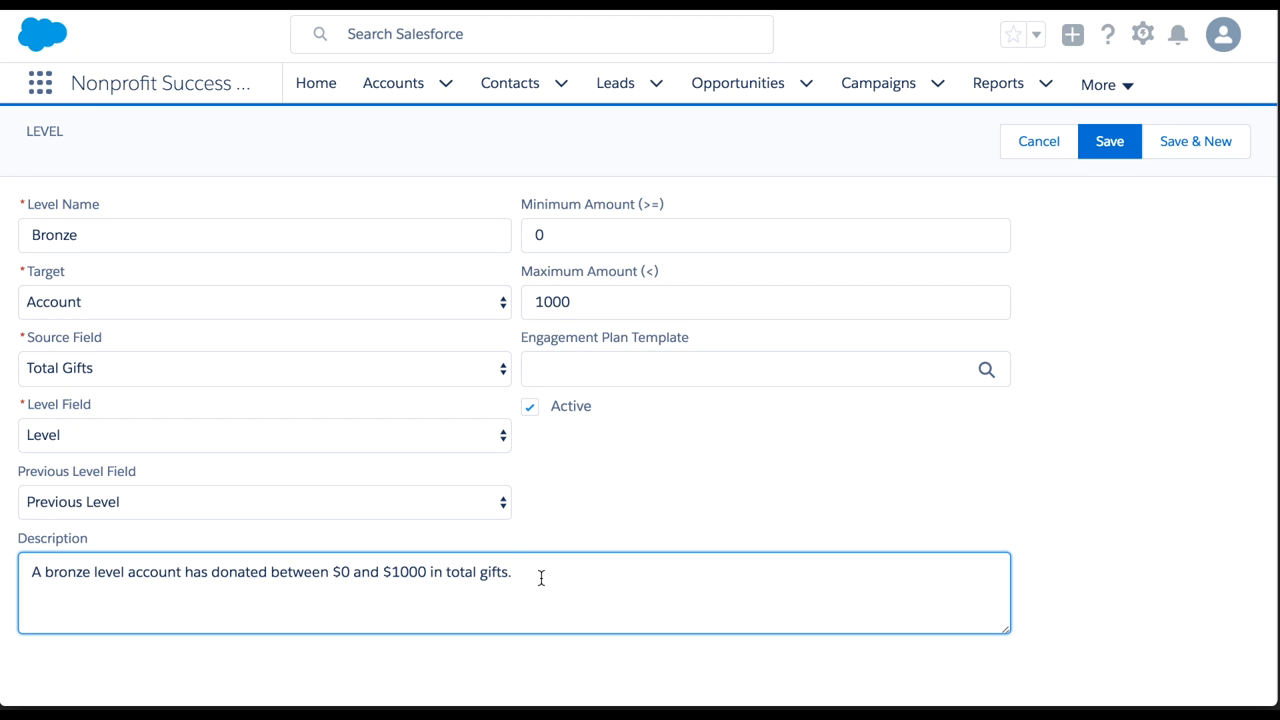
mouse_move(1190, 156)
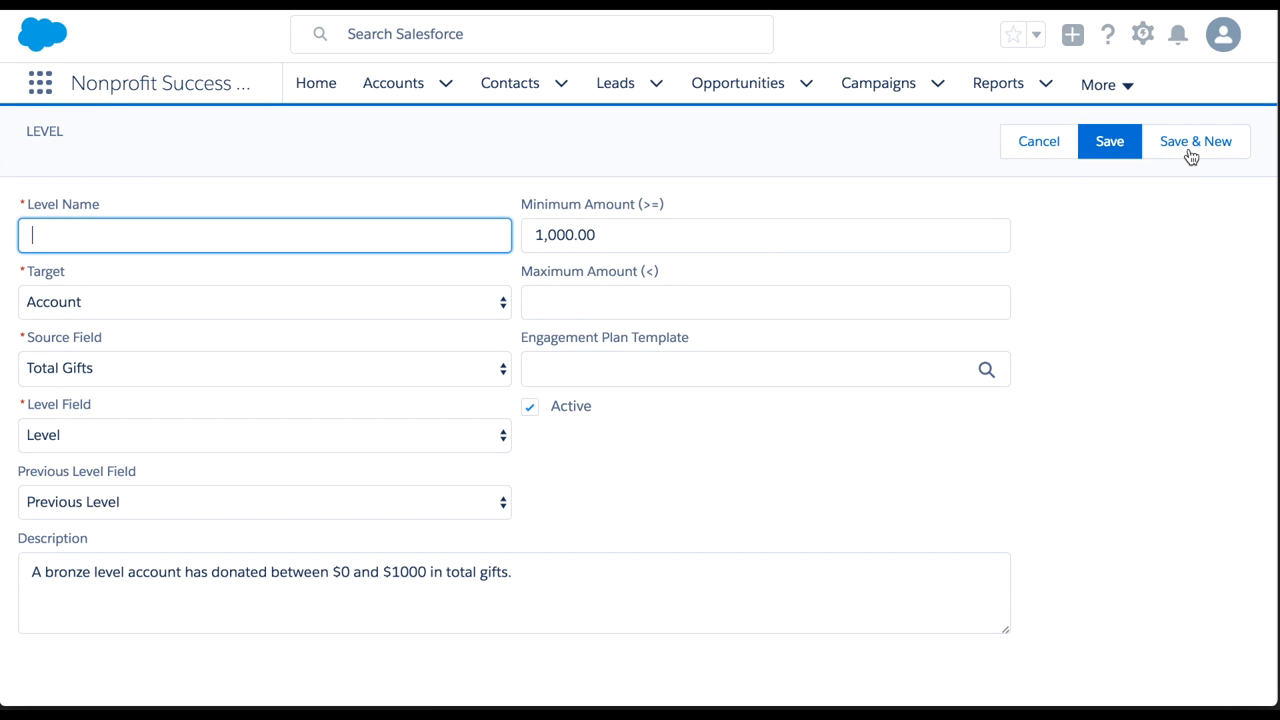
mouse_move(508, 234)
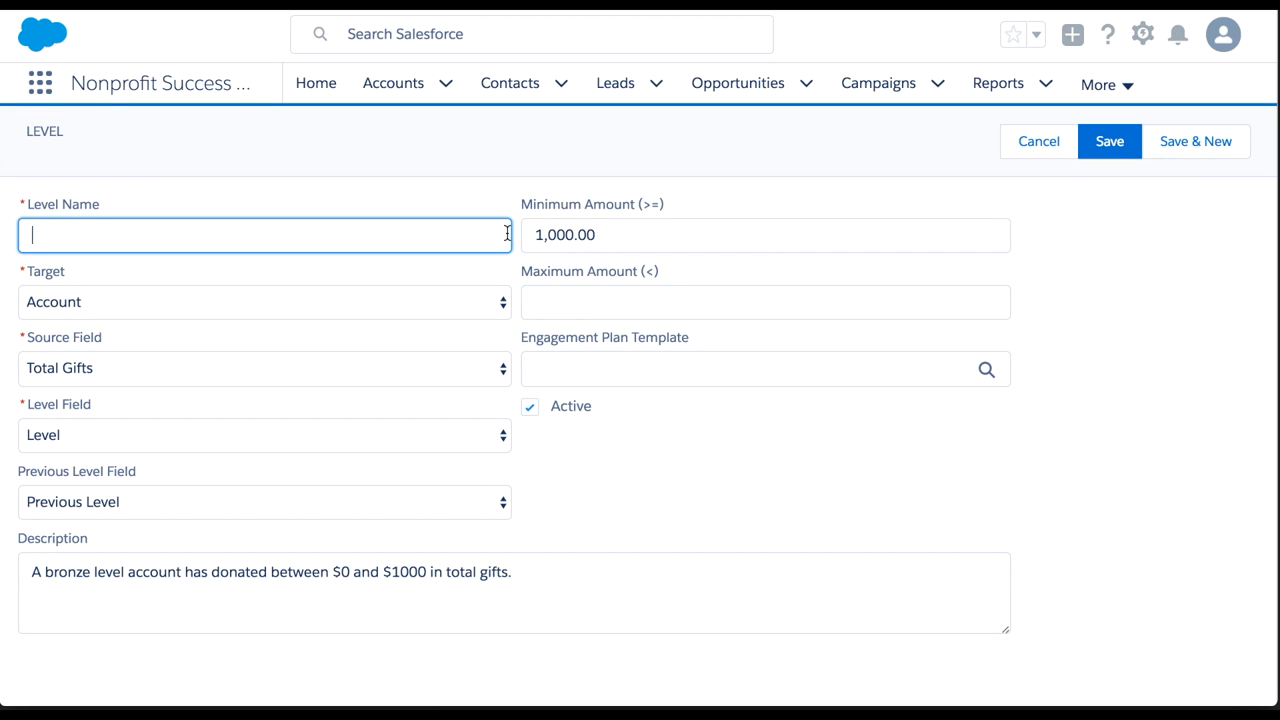
- Name the next level Silver with maximum 5000 and description amounts $1000 and $5000
text(S)
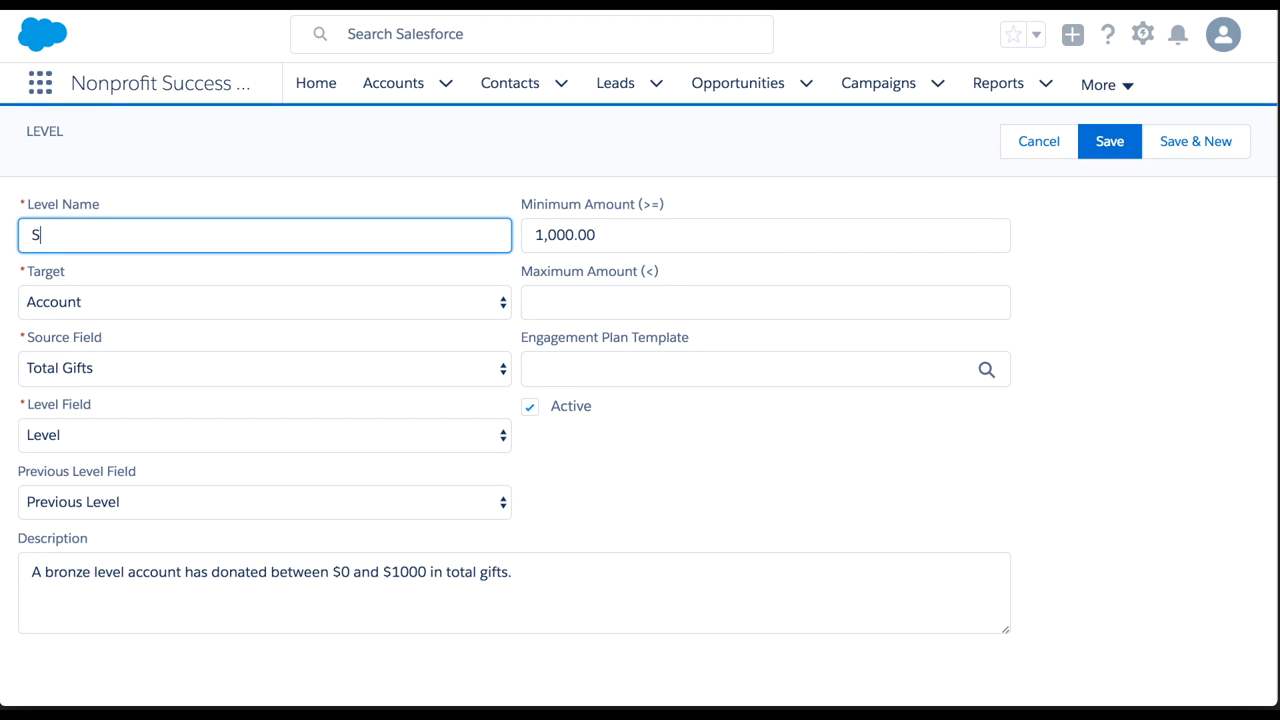
text(ilver)
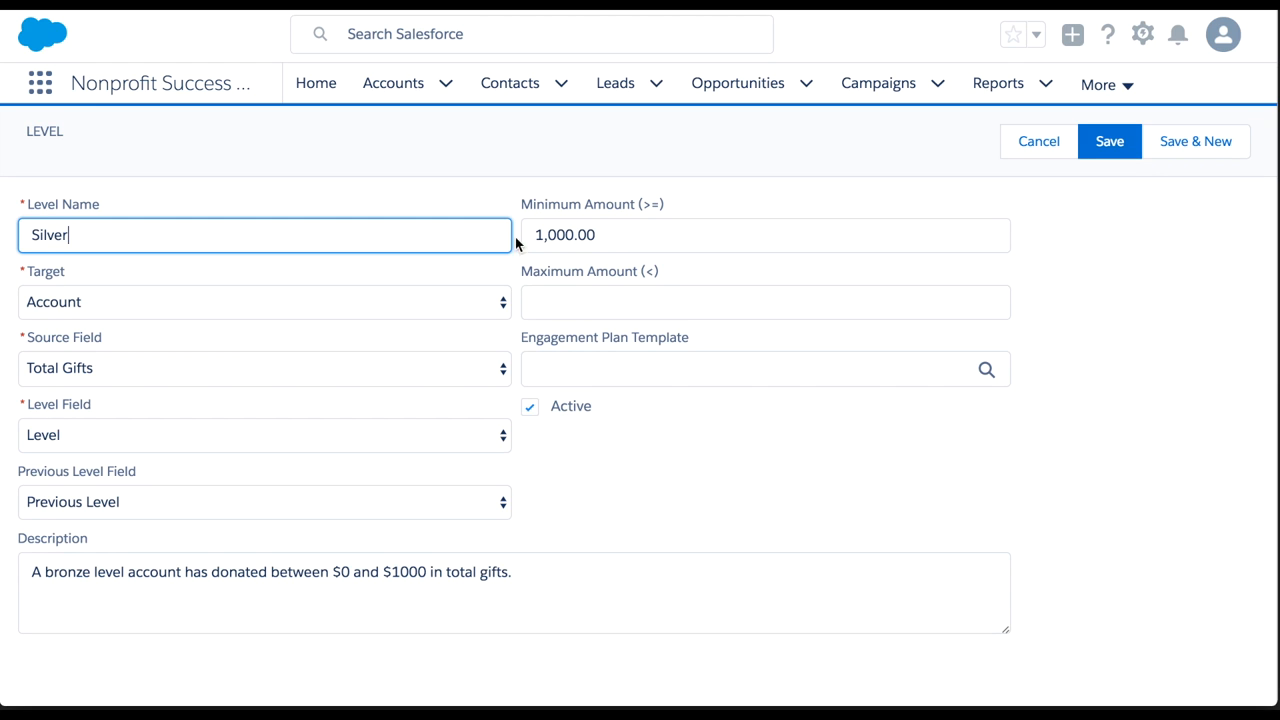
text(5000)
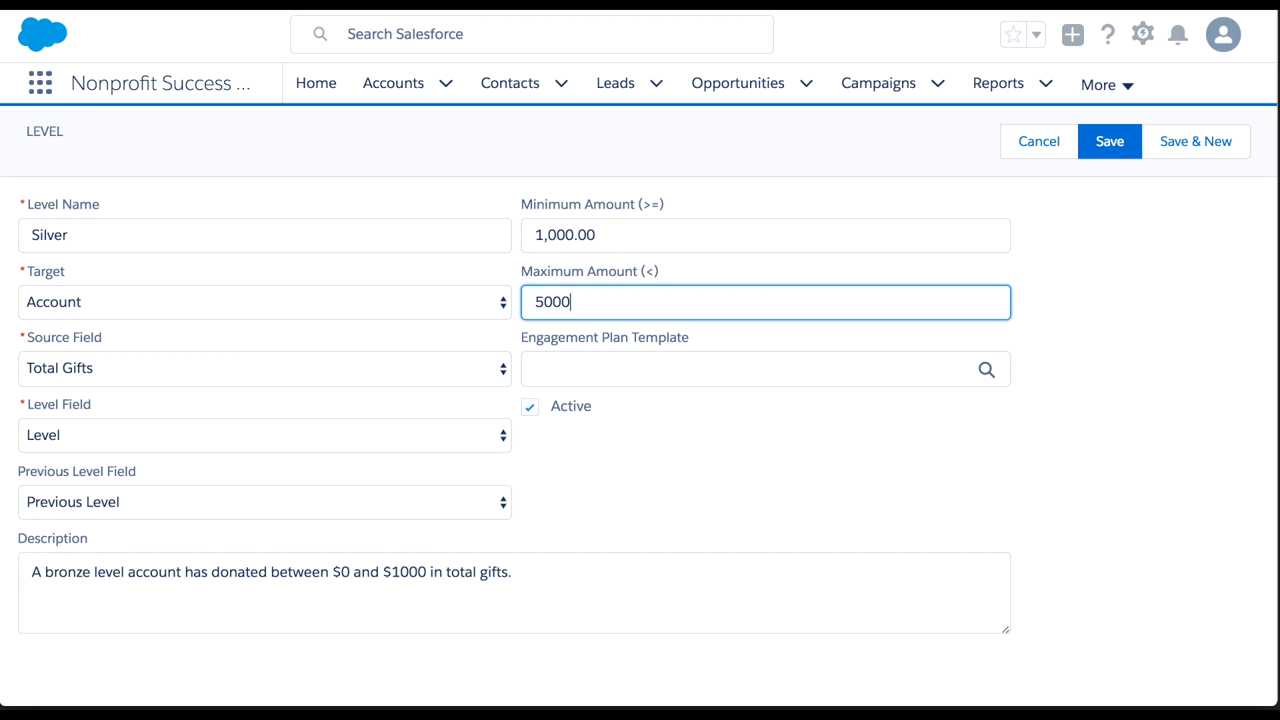
click(348, 572)
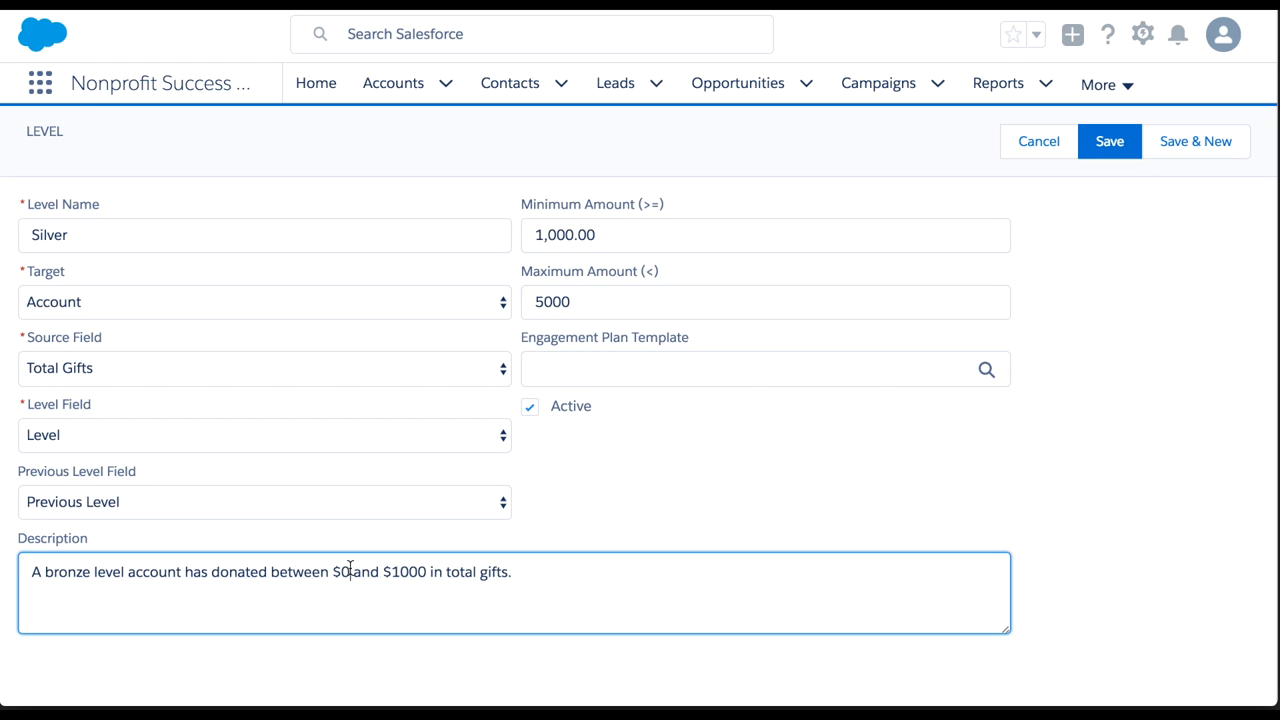
text($1000)
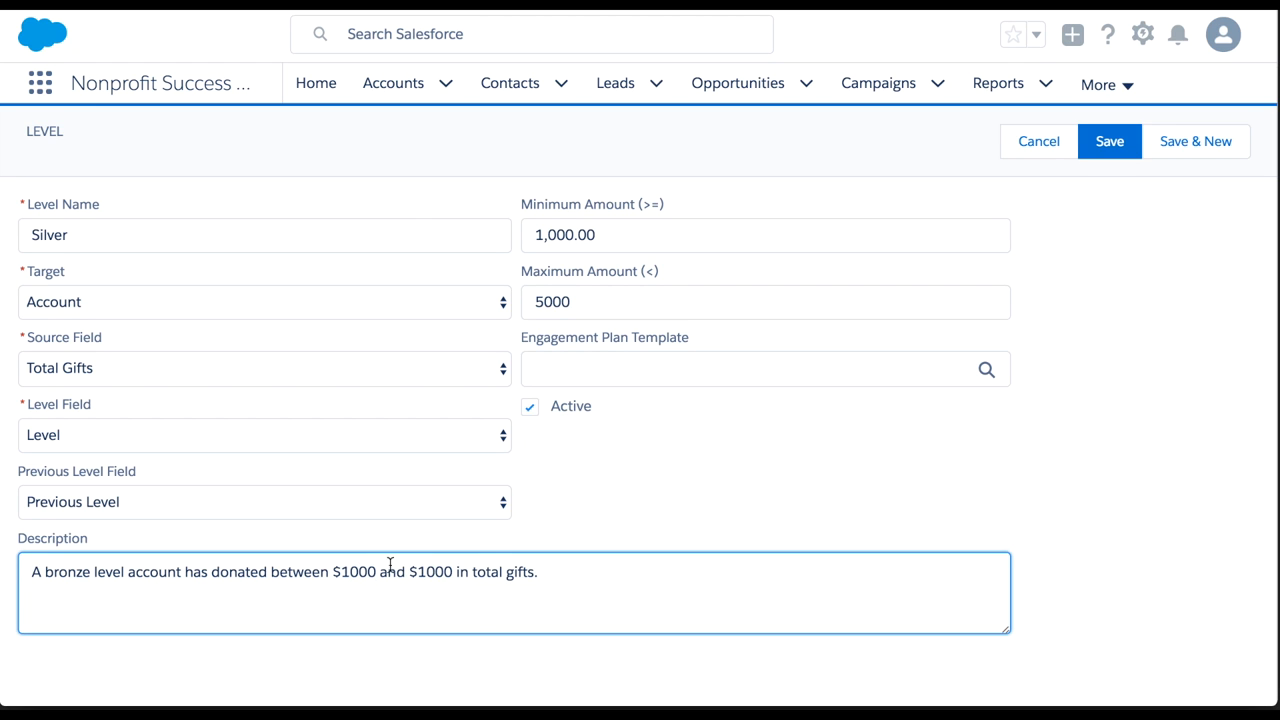
text(5000)
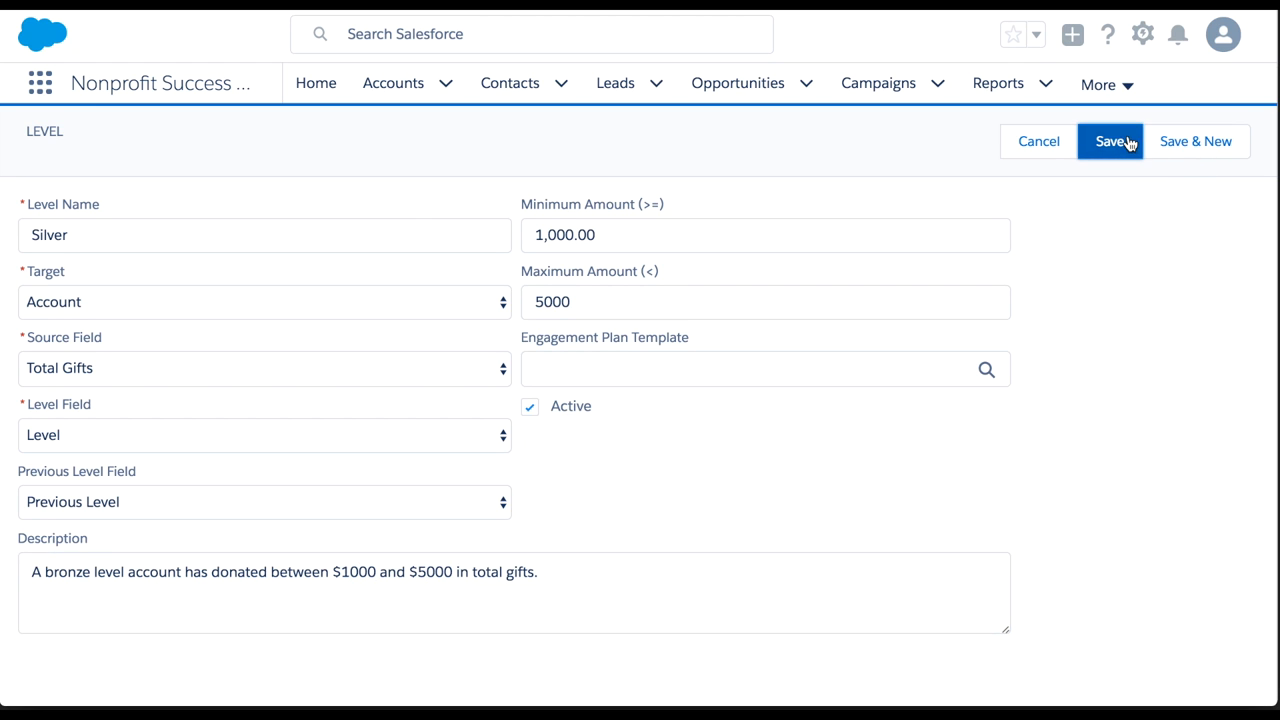
- Save Silver and view Addy Household's Donation Information showing Level Silver, Previous Level Bronze
click(1110, 140)
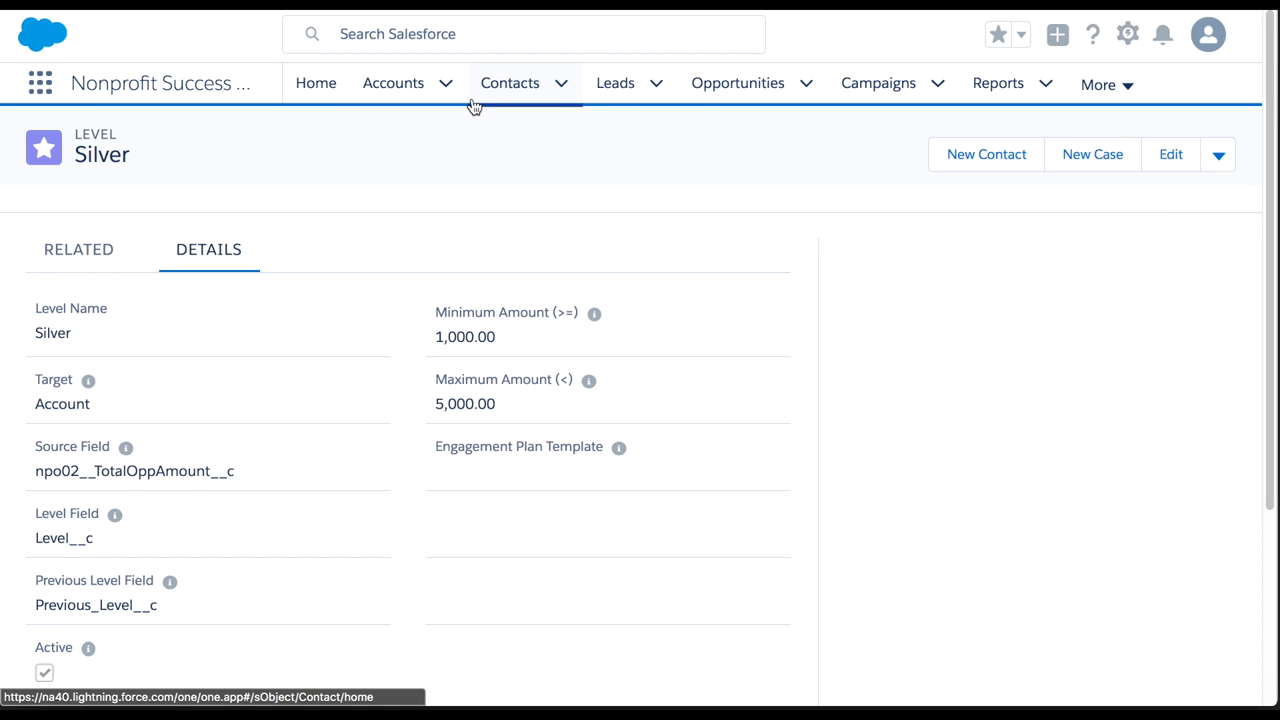
click(392, 84)
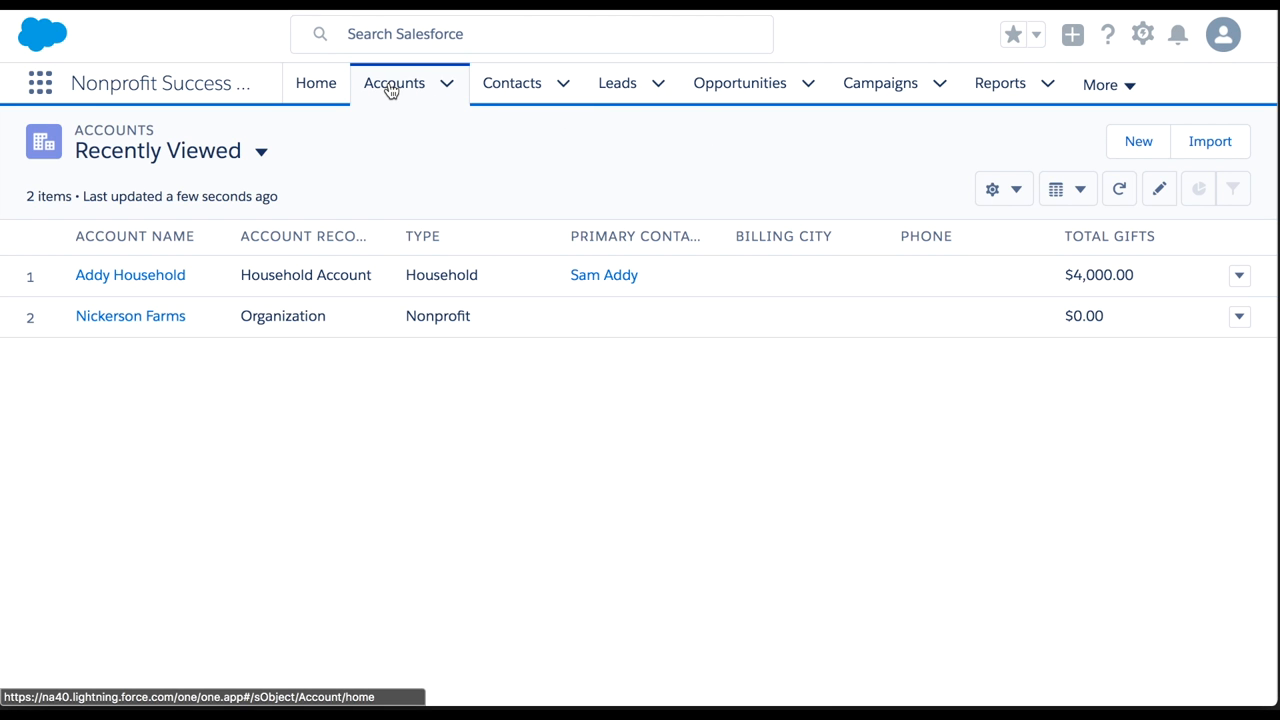
click(130, 276)
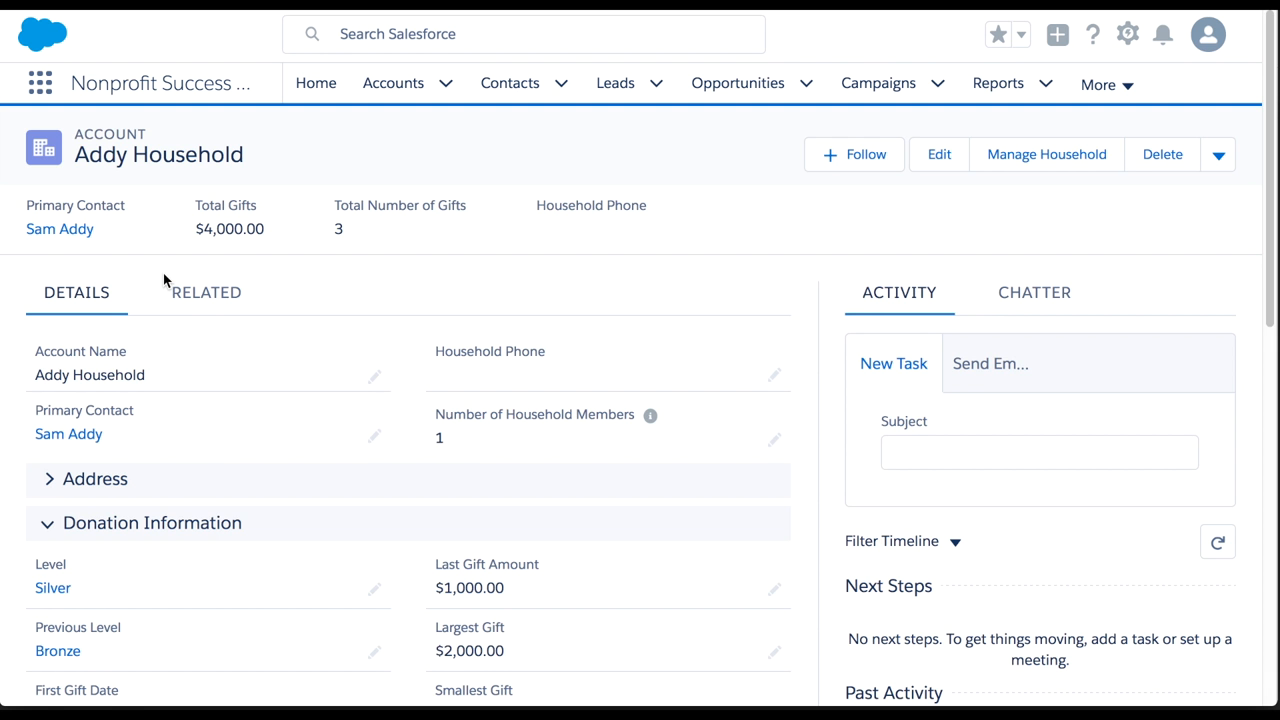
scroll(down, 3)
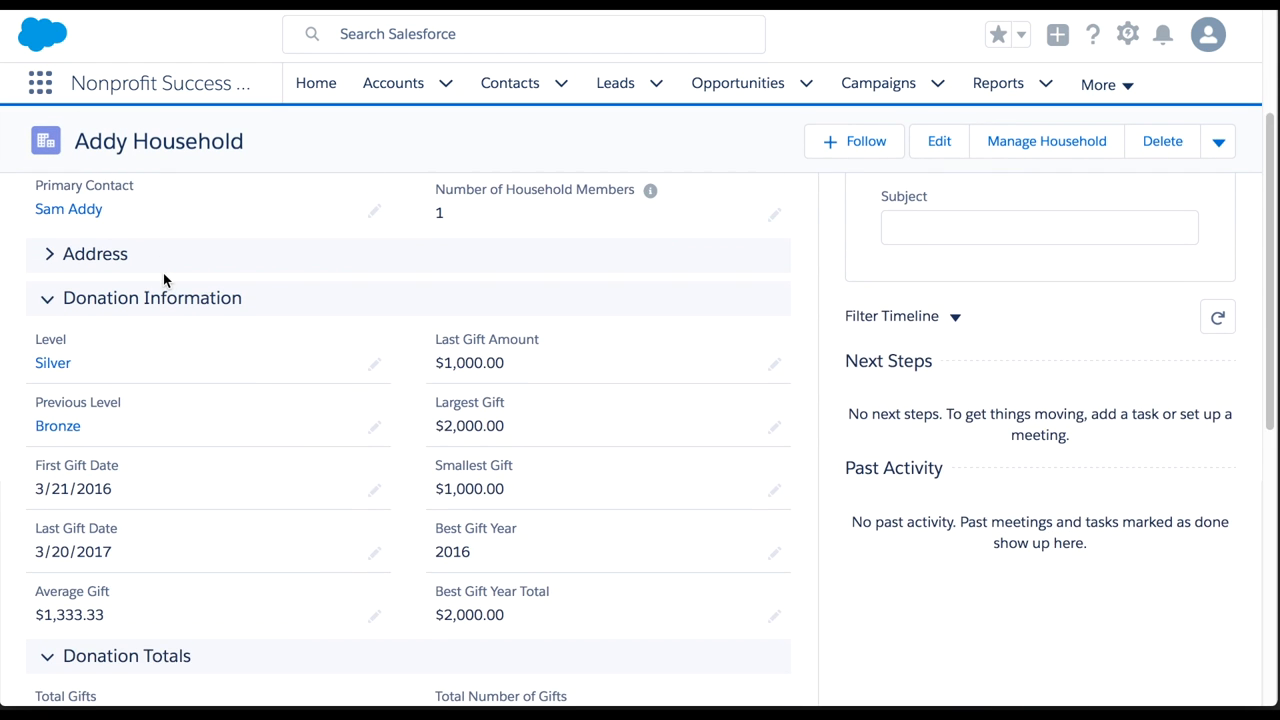
scroll(down, 3)
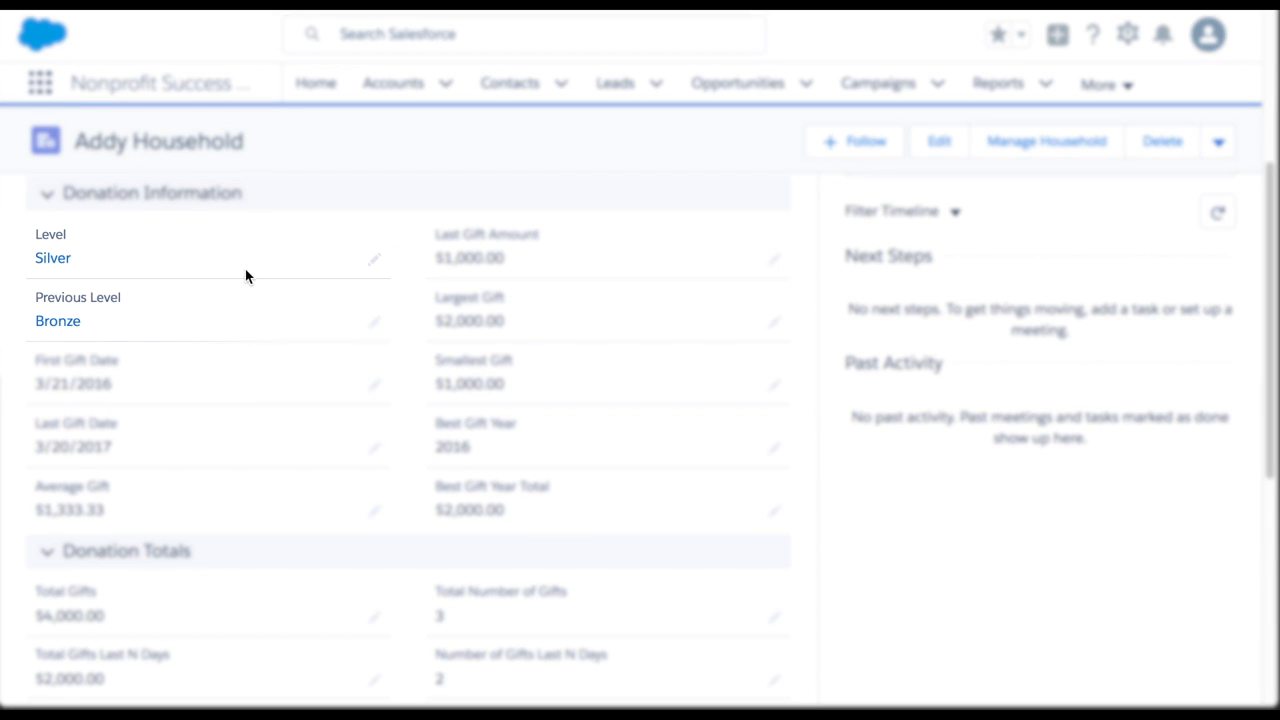
mouse_move(248, 340)
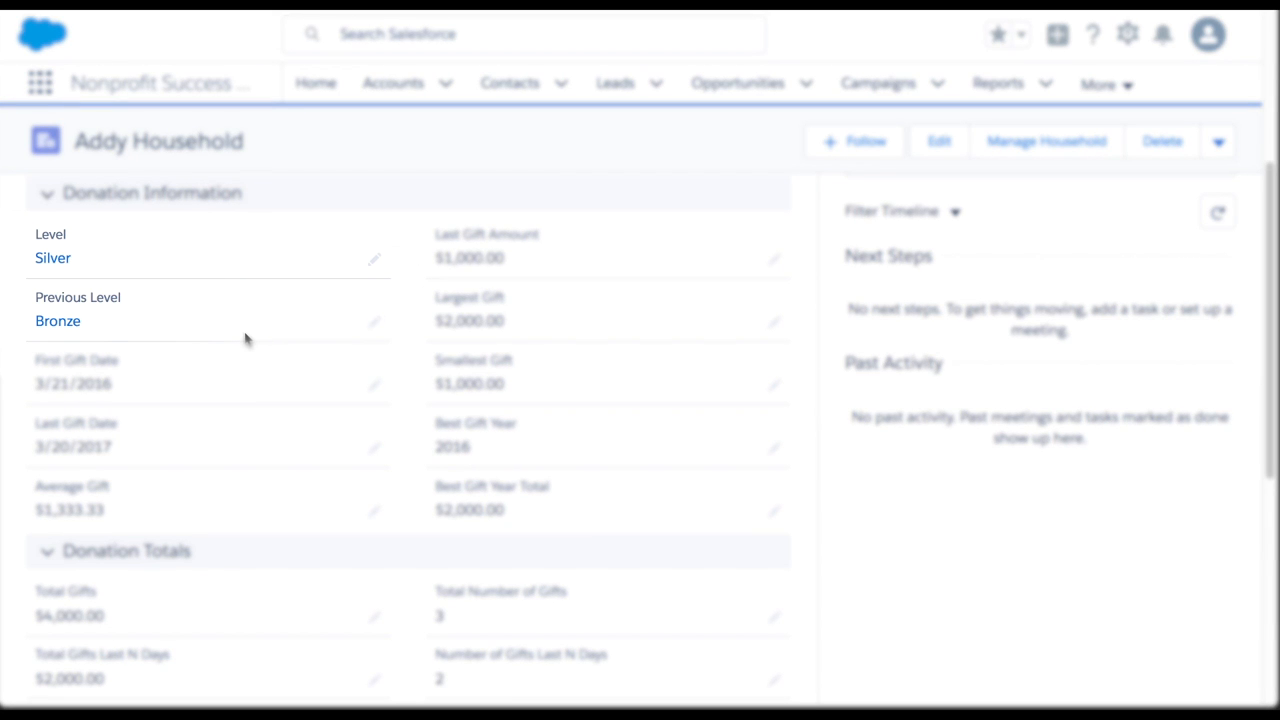